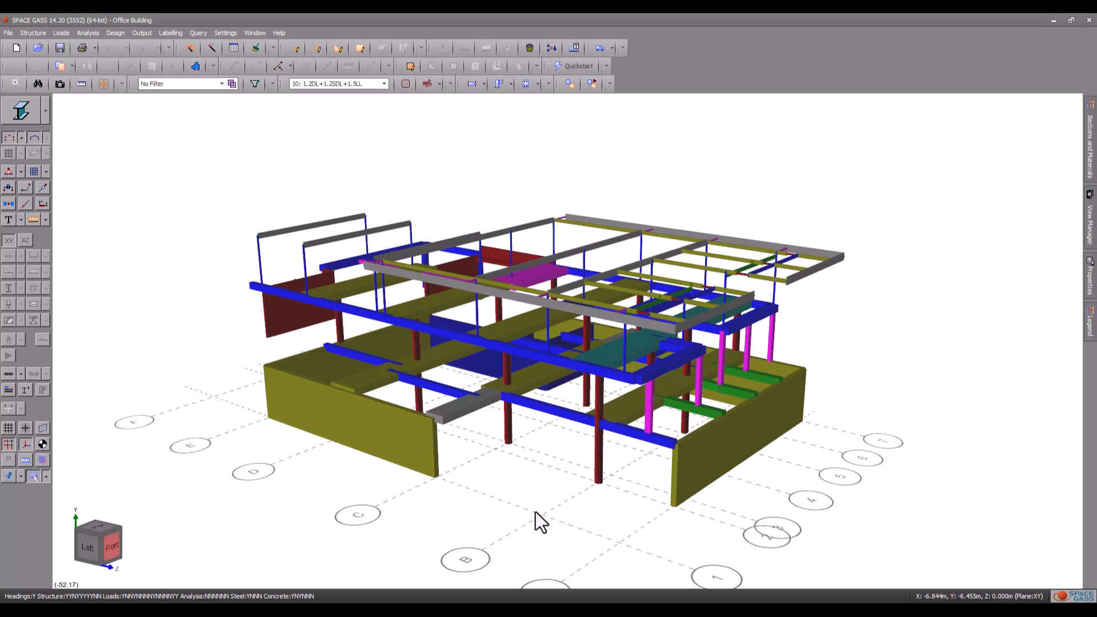
mouse_move(572, 501)
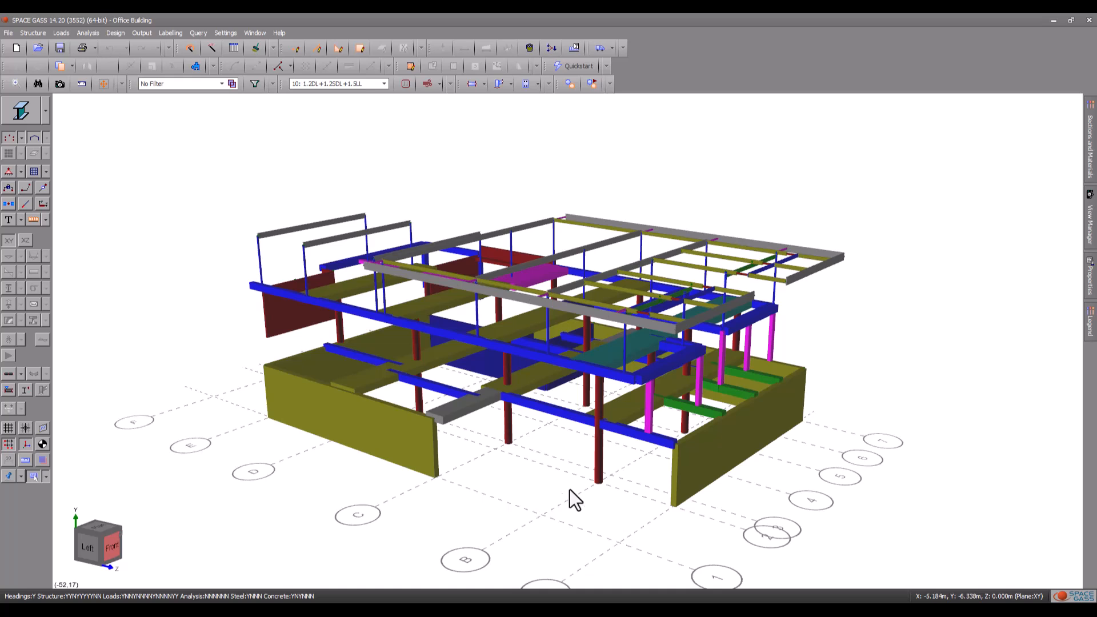
Query the column's properties and open its 300X300 circular section in Shape Builder.
left_click(599, 448)
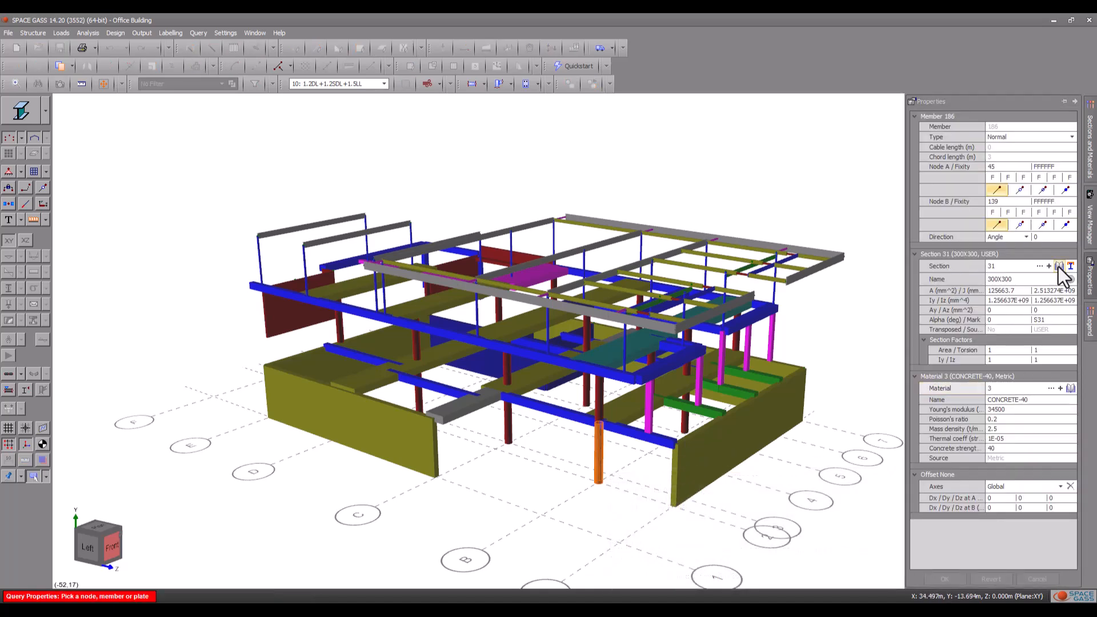
left_click(1059, 266)
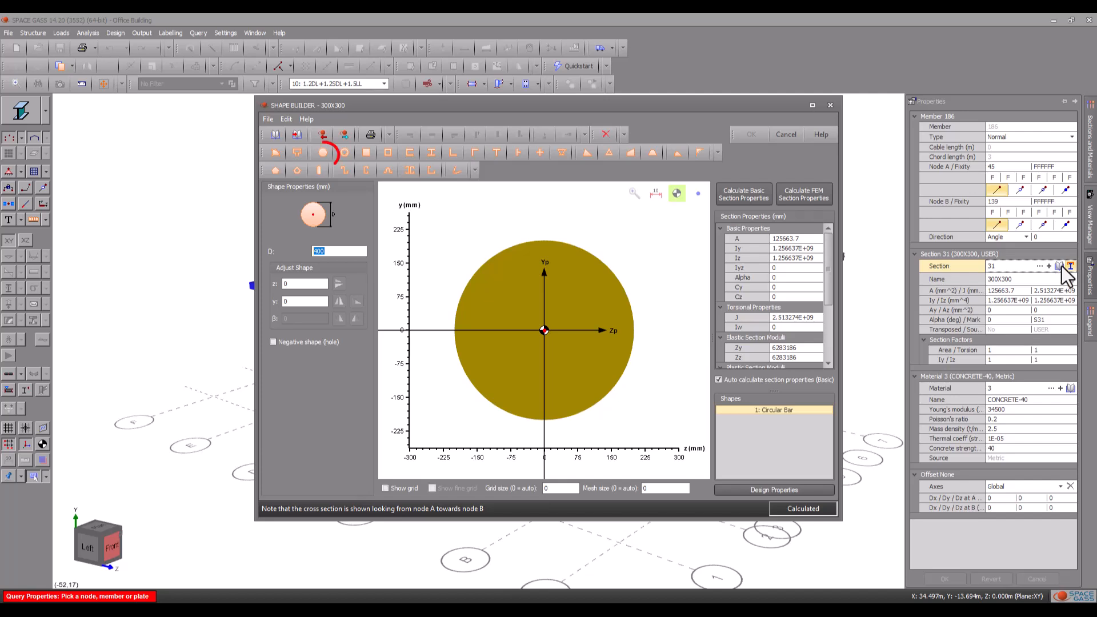
Add a 100 mm negative circular bar as a central hole and apply the shape.
left_click(339, 251)
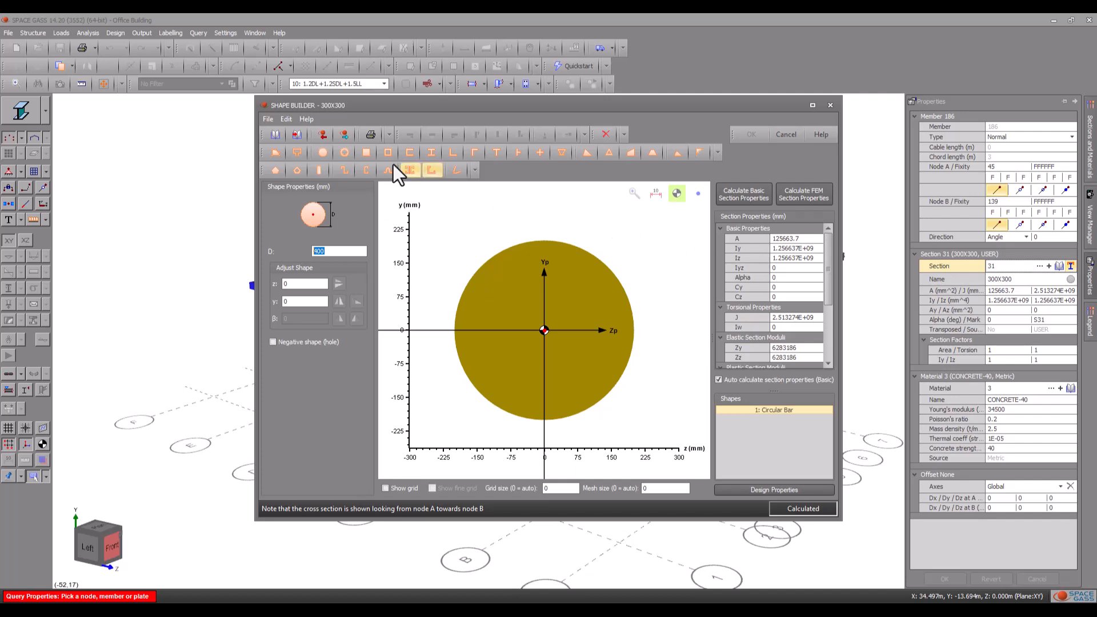
left_click(322, 152)
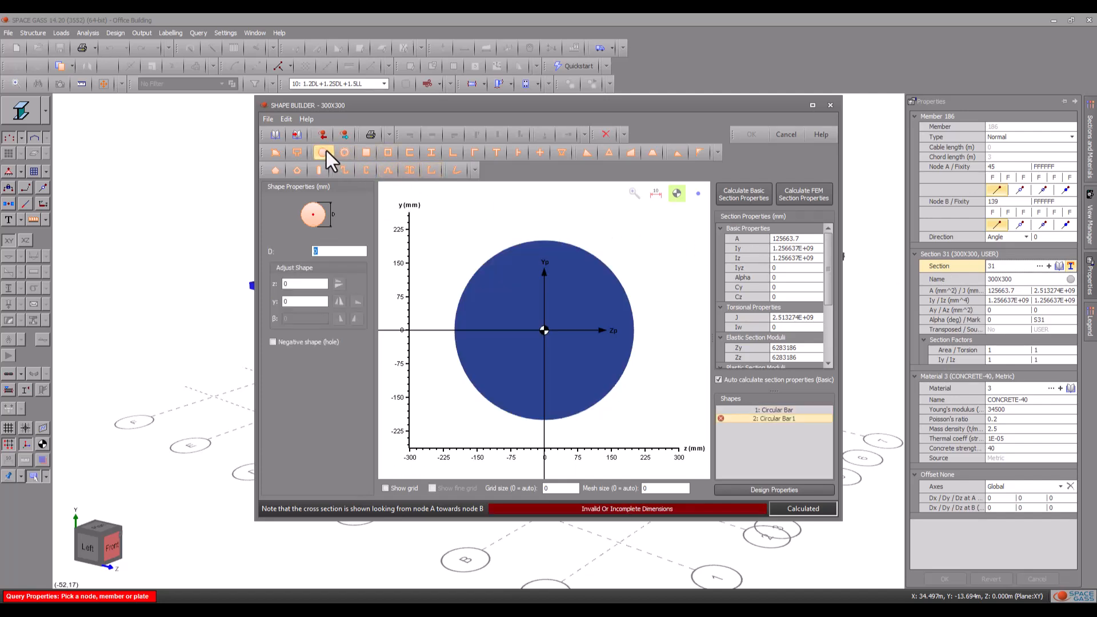
type("100")
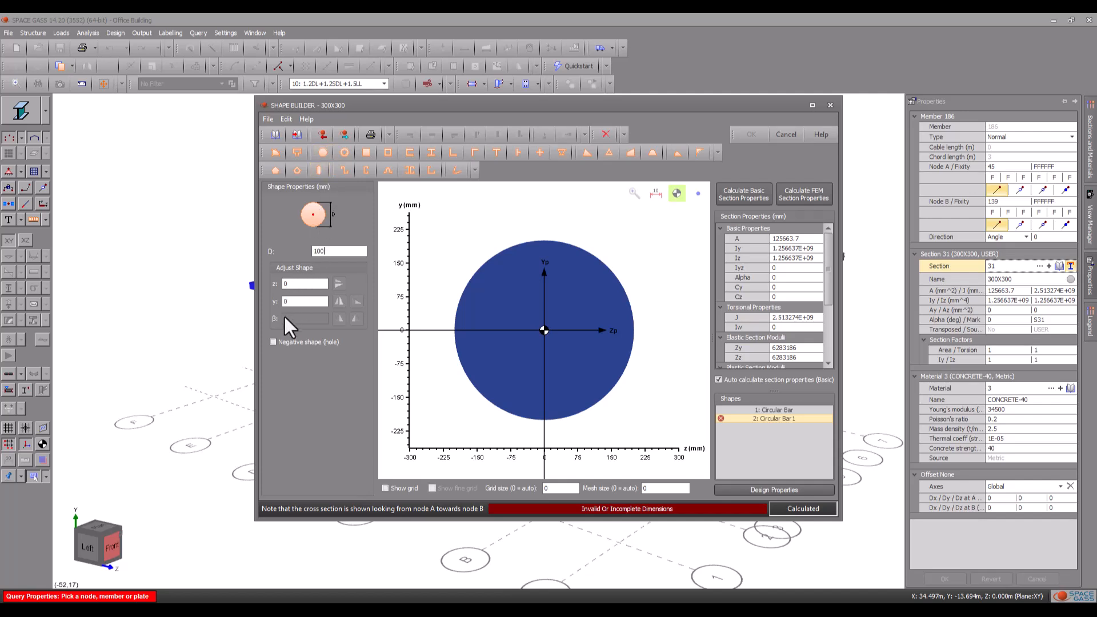
left_click(273, 342)
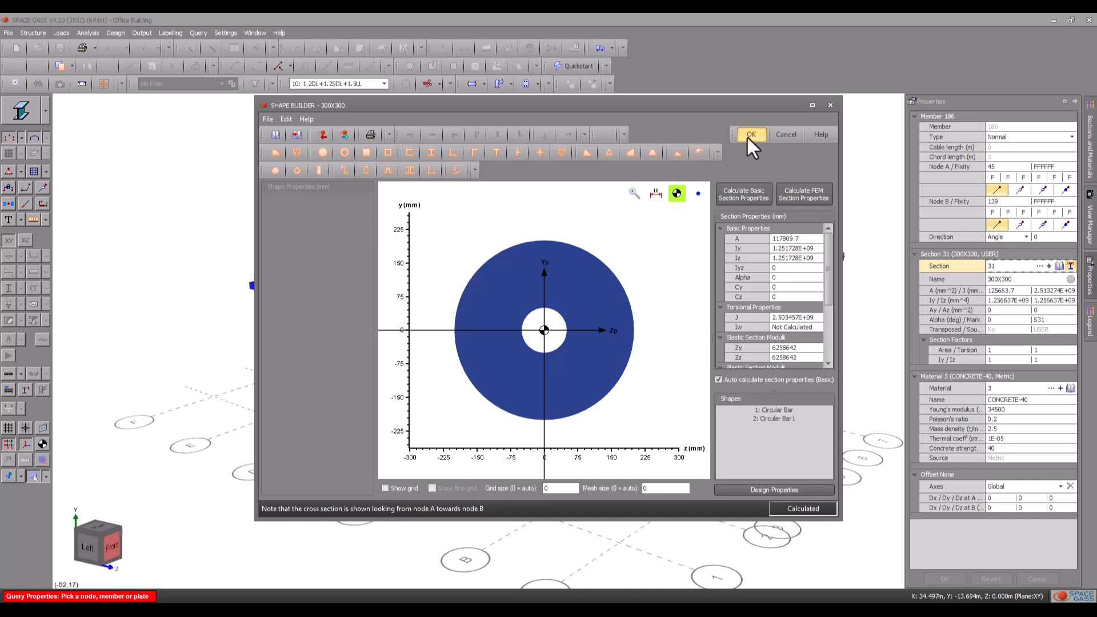
left_click(751, 134)
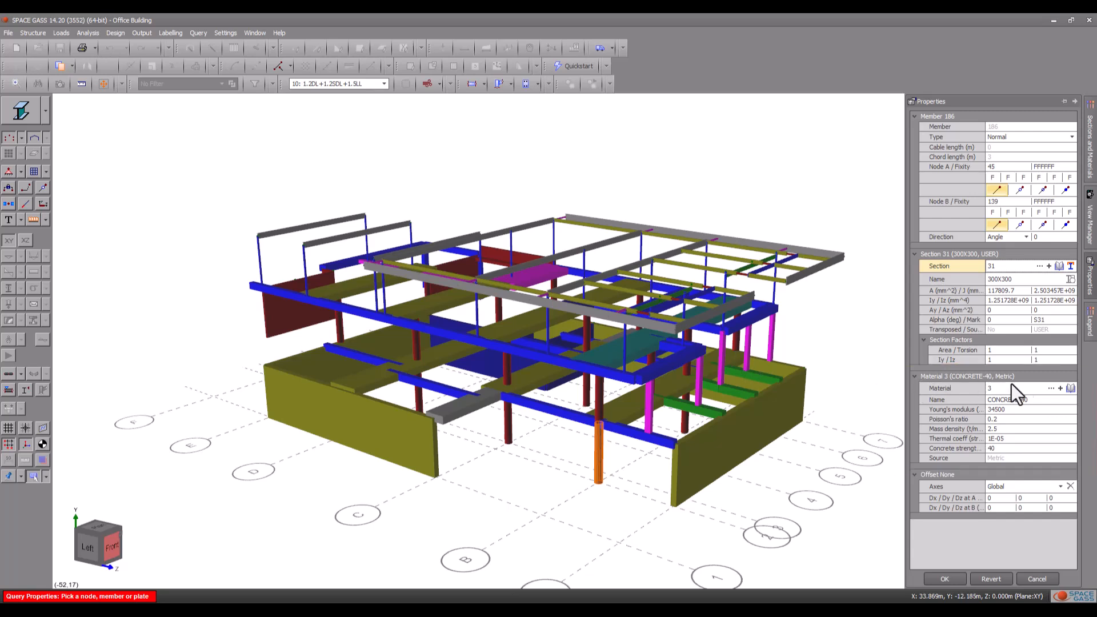
Review CONCRETE-40 in the material library, then close the library.
left_click(1071, 389)
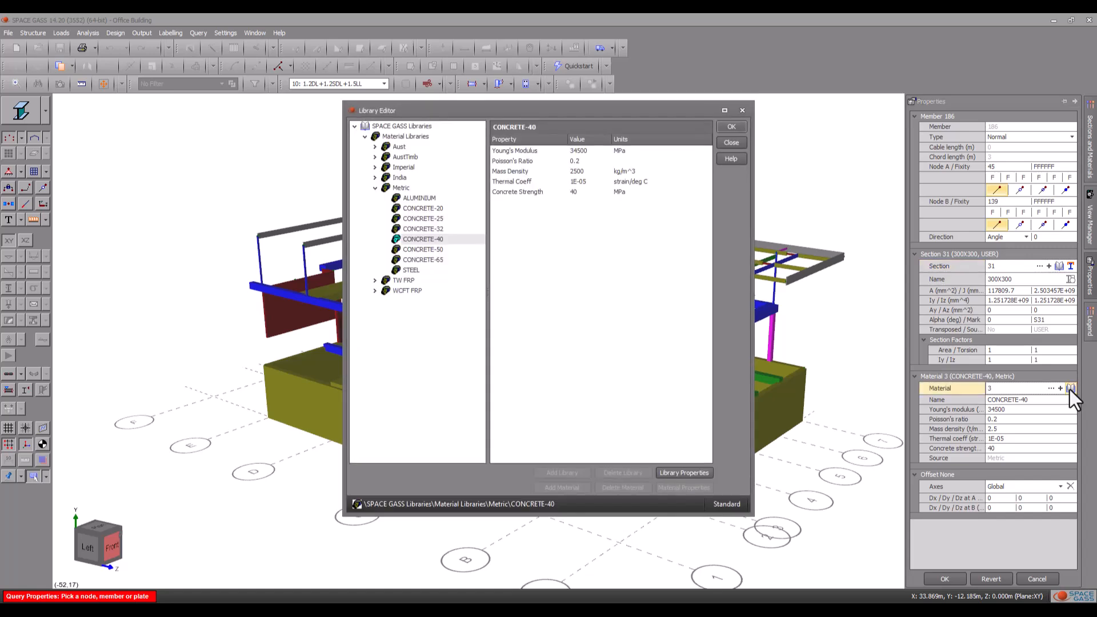
mouse_move(823, 213)
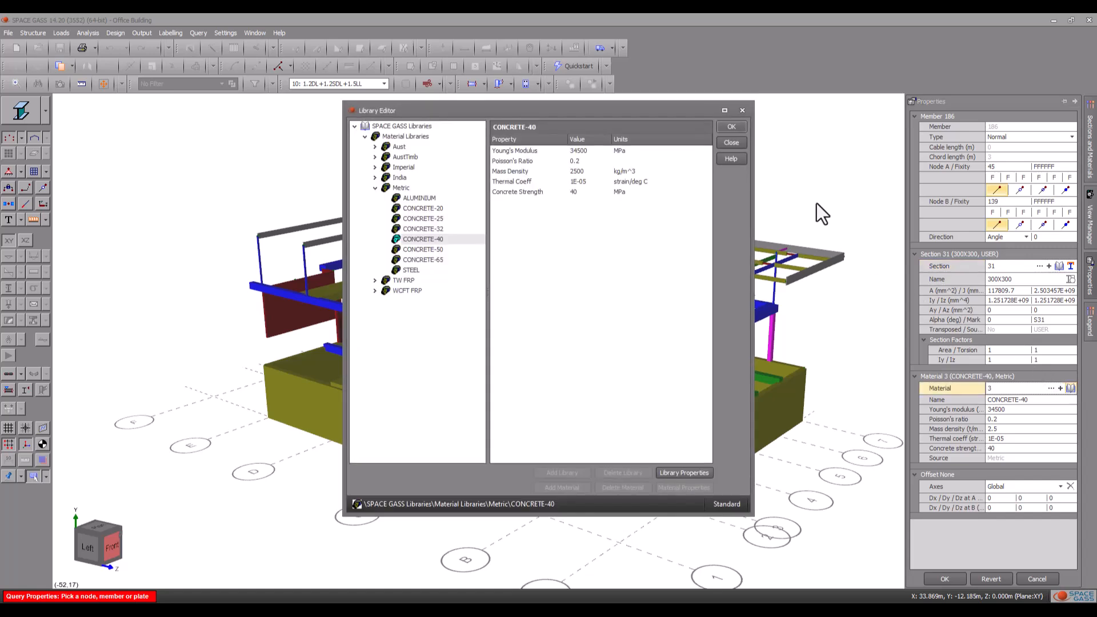
left_click(730, 143)
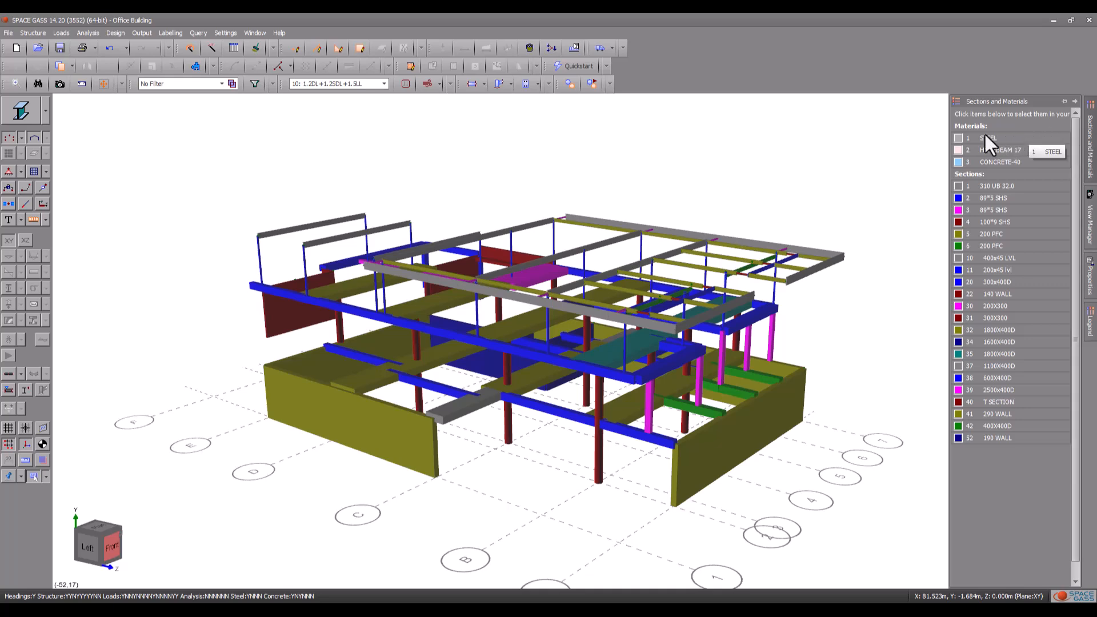
Highlight CONCRETE-40 members, close the list, and review combination load cases 10–15.
left_click(987, 137)
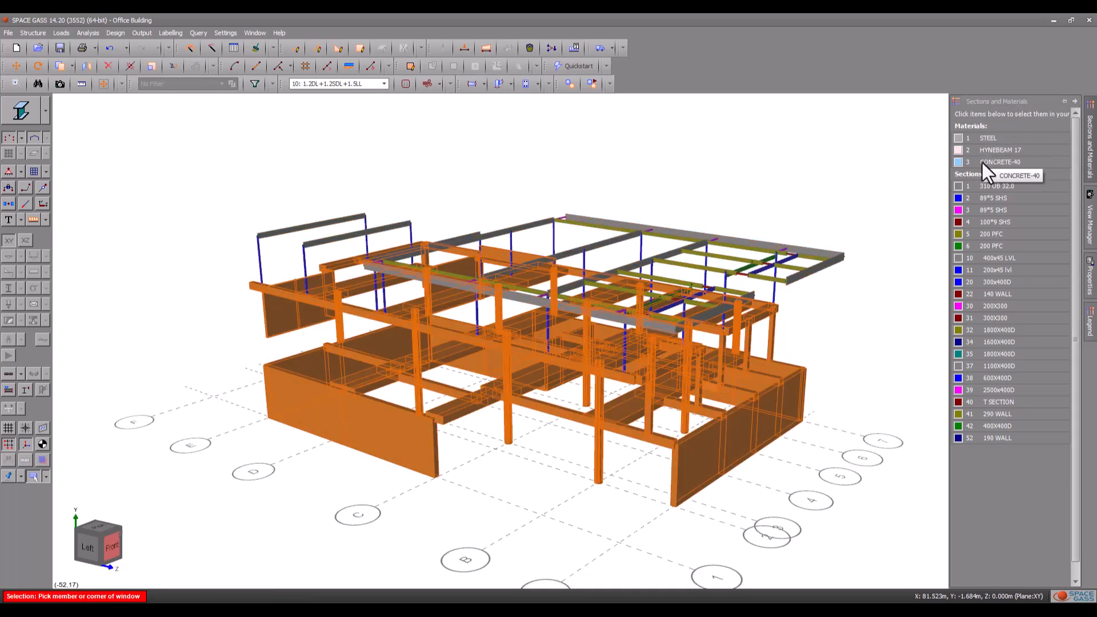
mouse_move(1076, 115)
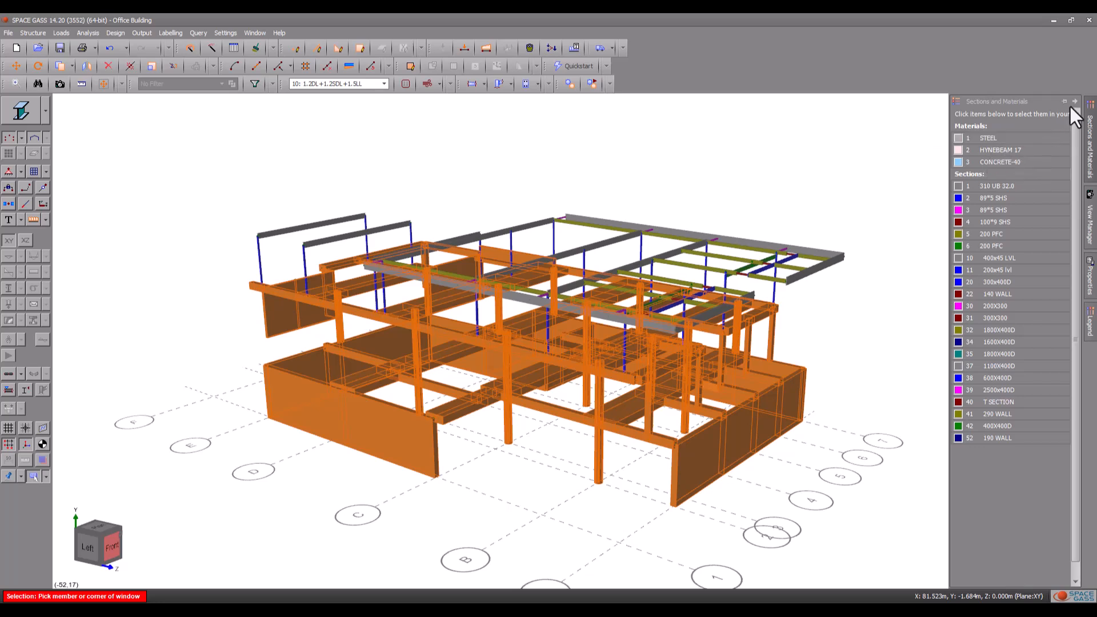
left_click(1076, 113)
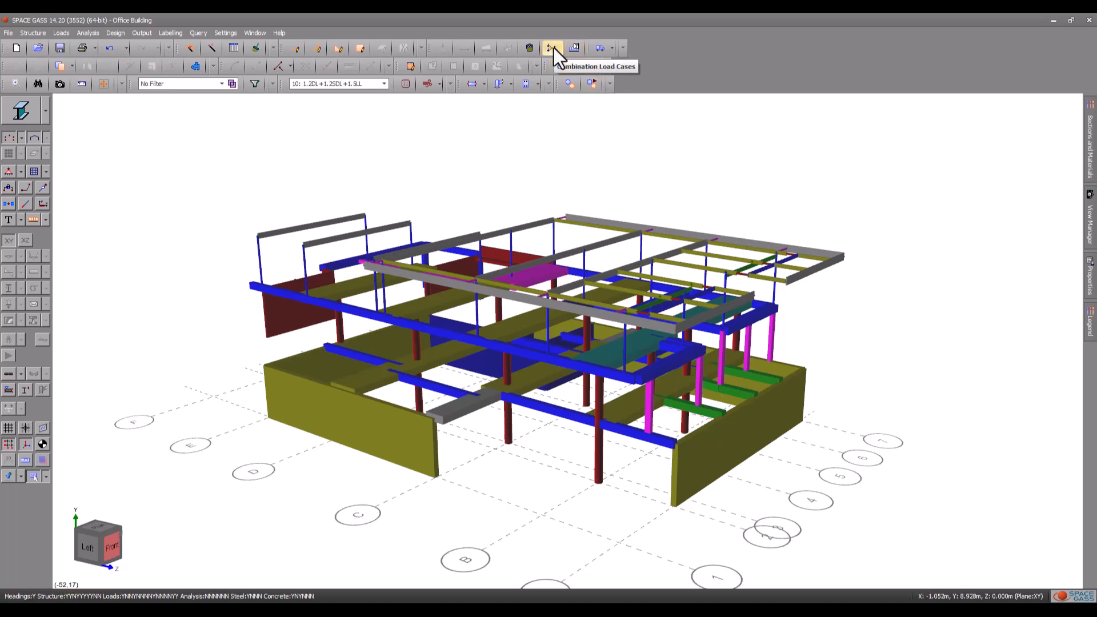
left_click(551, 47)
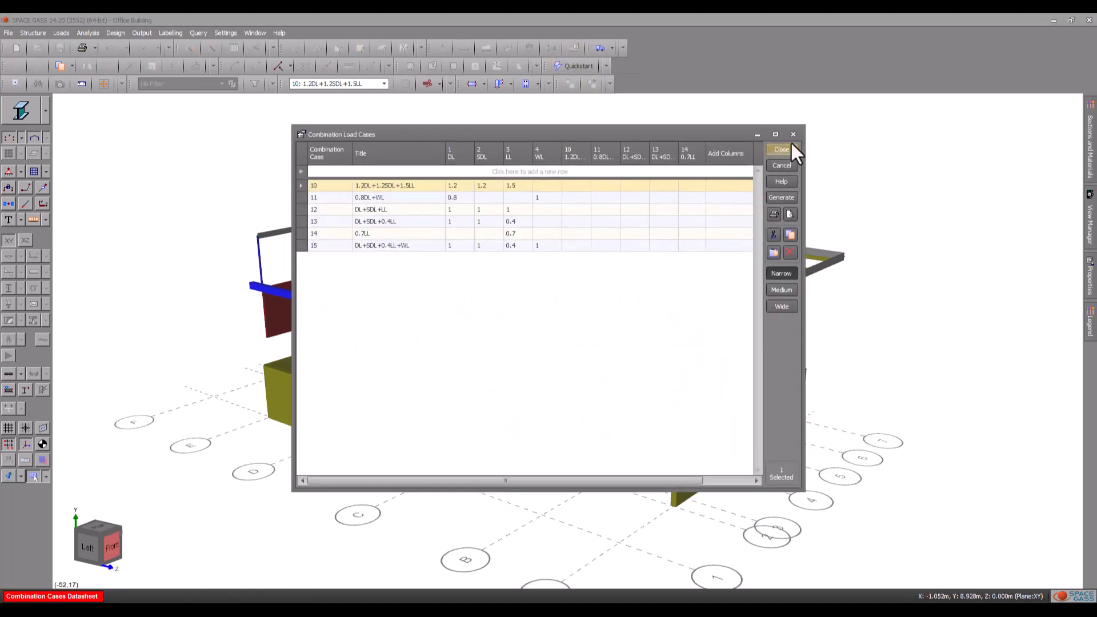
left_click(781, 149)
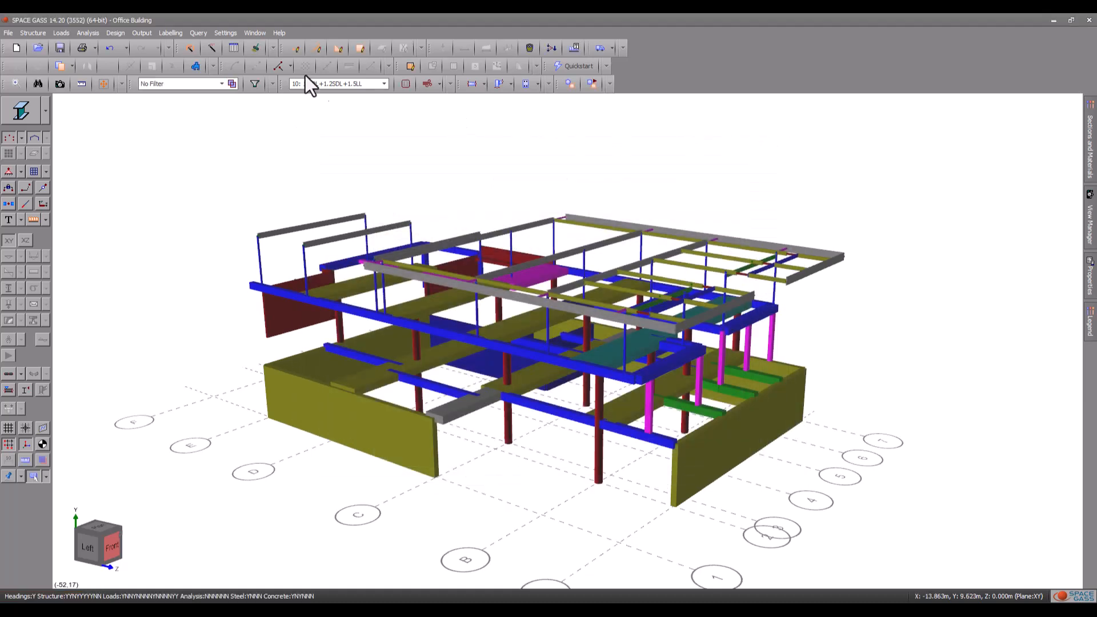
Run a non-linear static analysis and dismiss the completion summary.
left_click(87, 32)
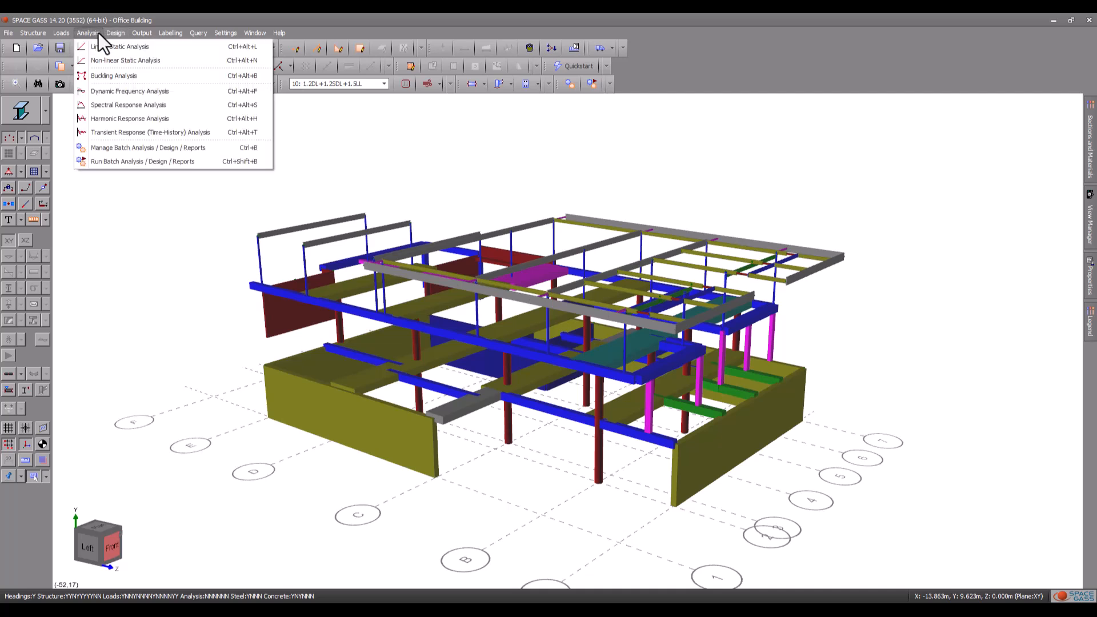
left_click(125, 60)
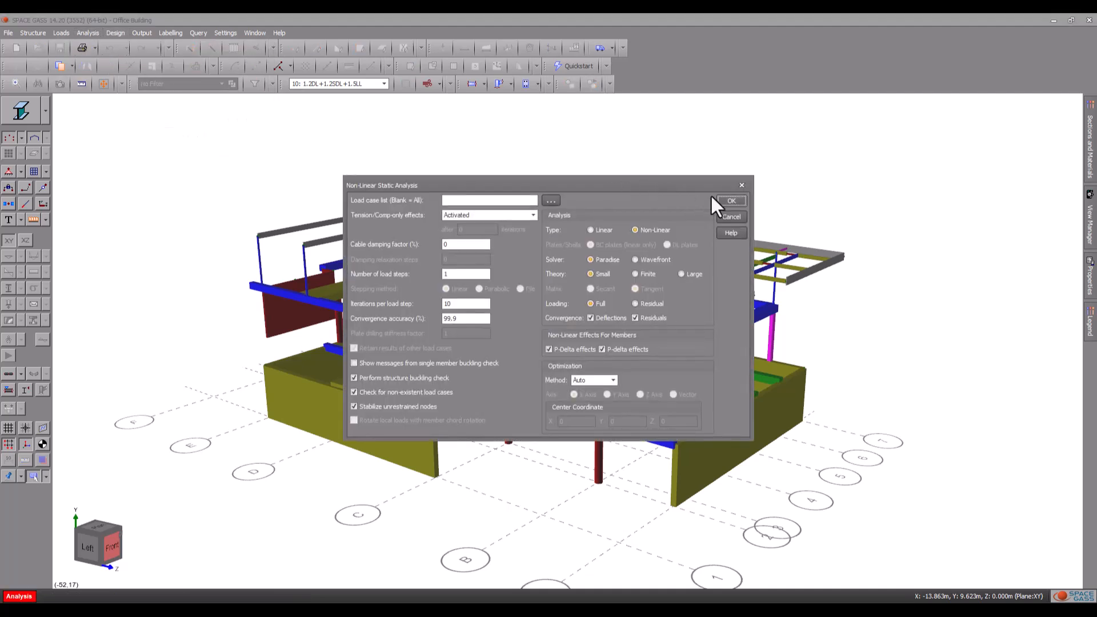
left_click(731, 201)
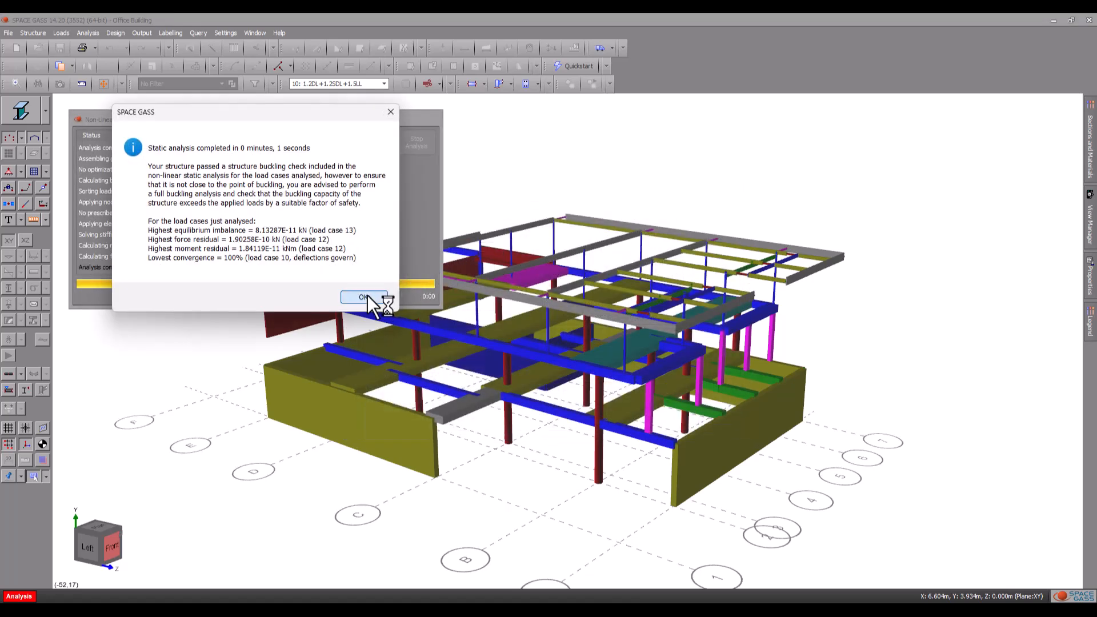
left_click(363, 297)
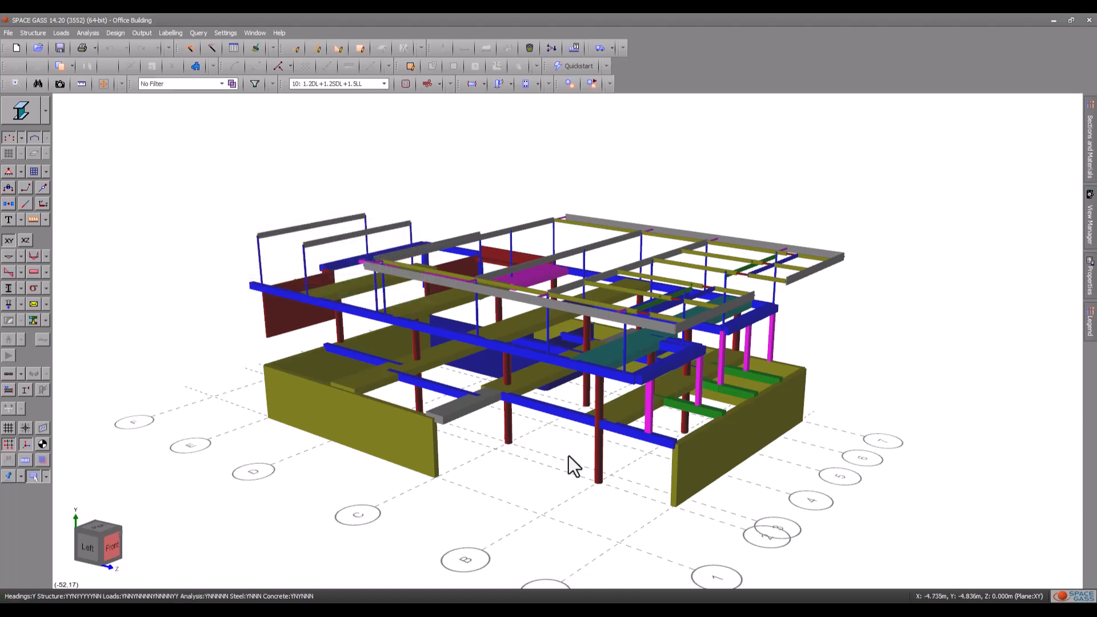
Select the circular ground-floor column and bring up its right-click options.
left_click(600, 409)
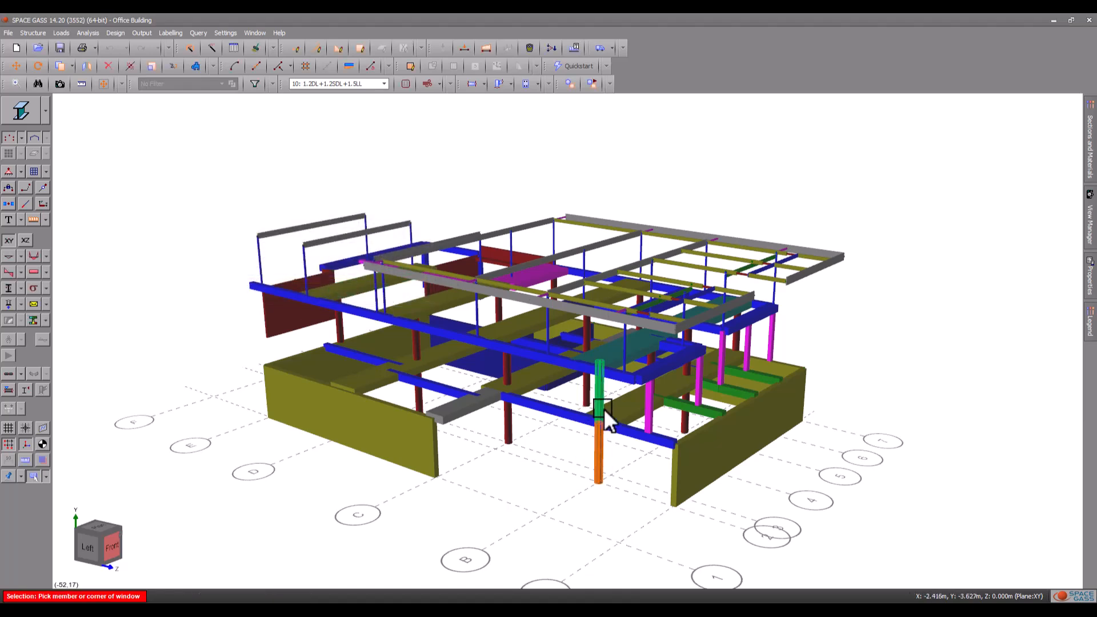
right_click(606, 413)
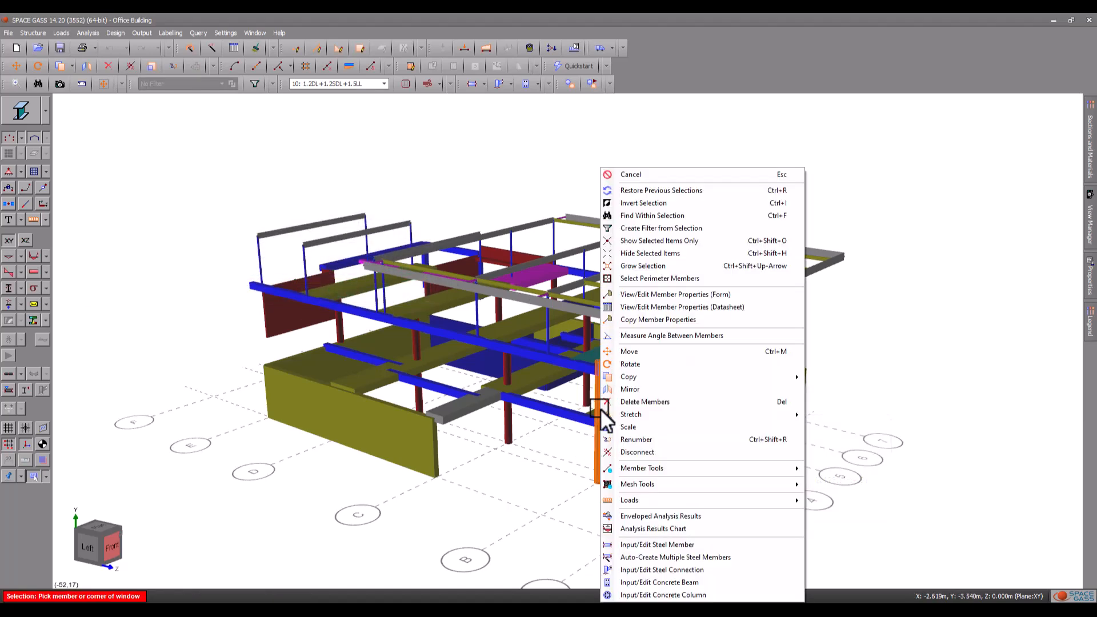
mouse_move(676, 557)
type("Column Grid 2B")
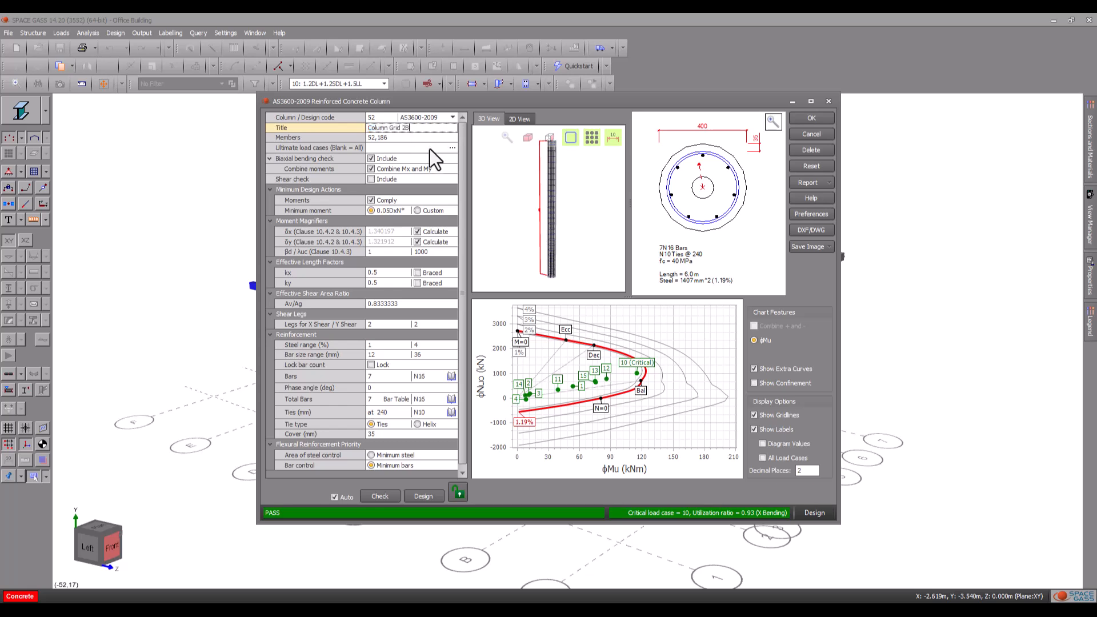
Set the column's ultimate load cases to combination cases 10–15 only.
left_click(453, 147)
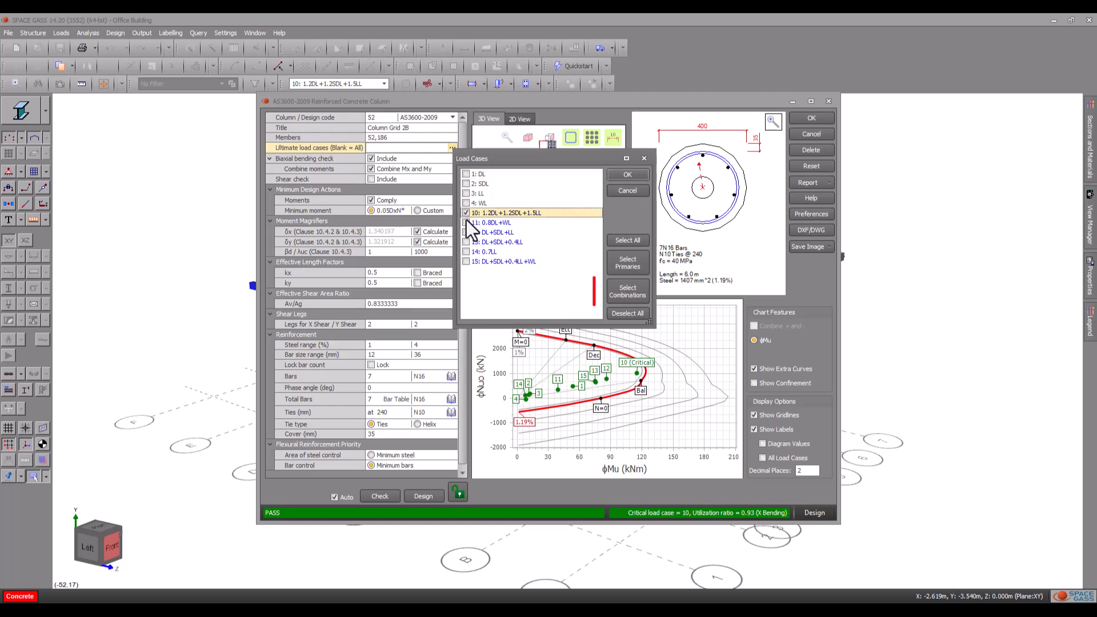
left_click(627, 291)
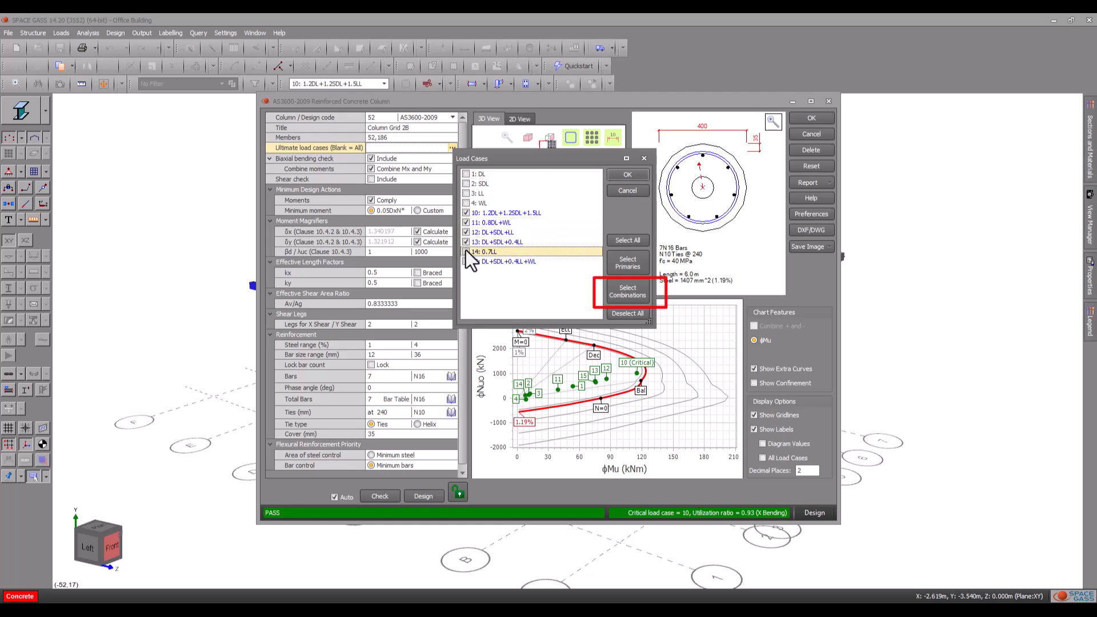
left_click(627, 291)
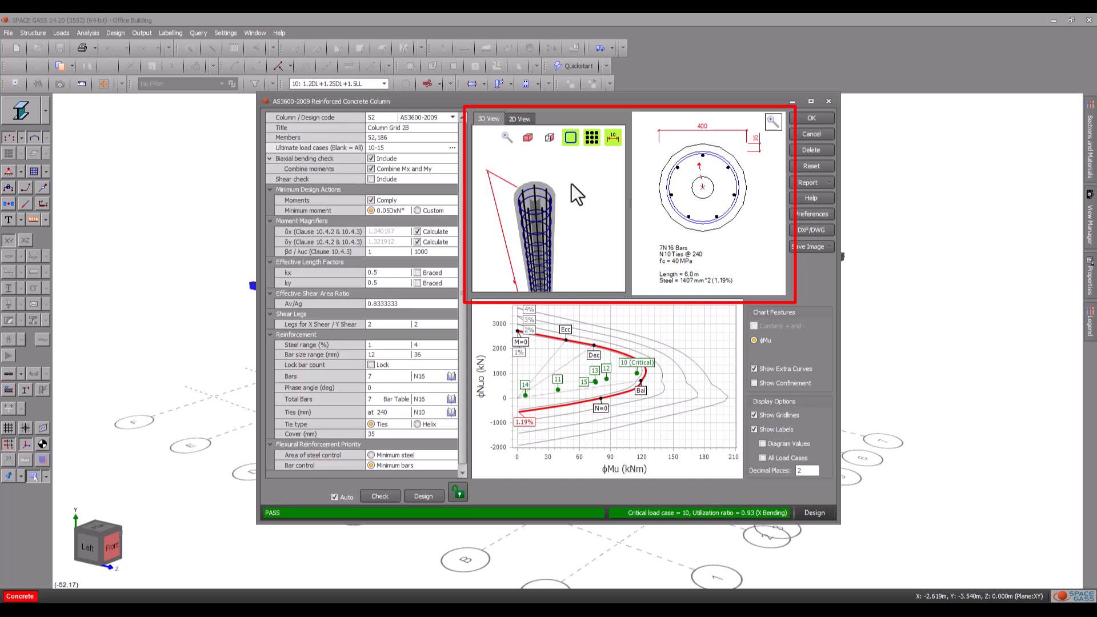
left_click(570, 137)
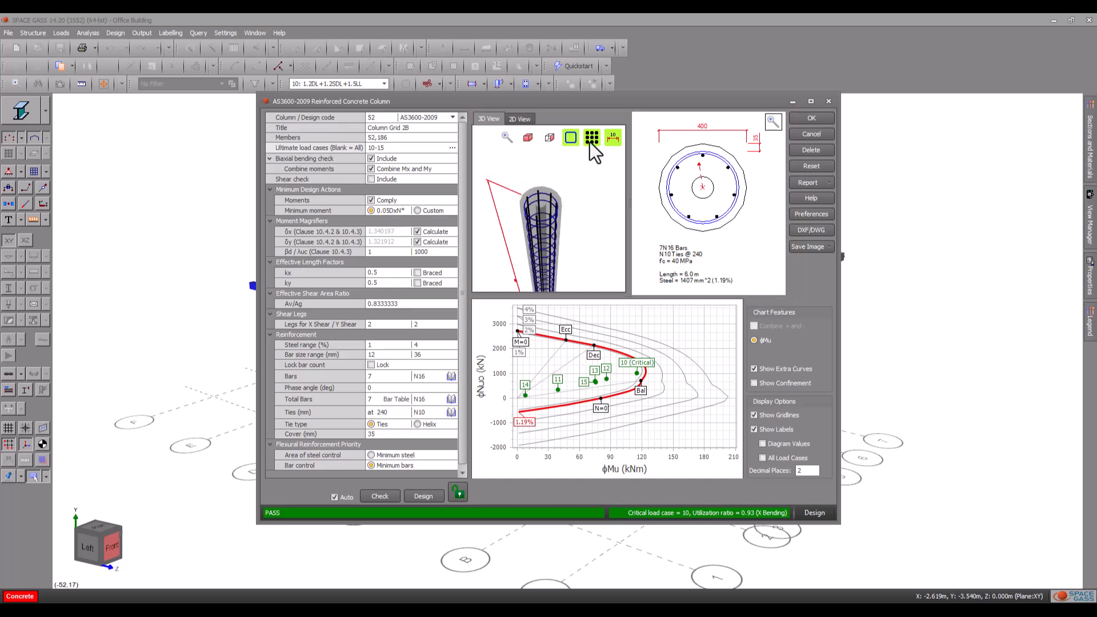
left_click(592, 137)
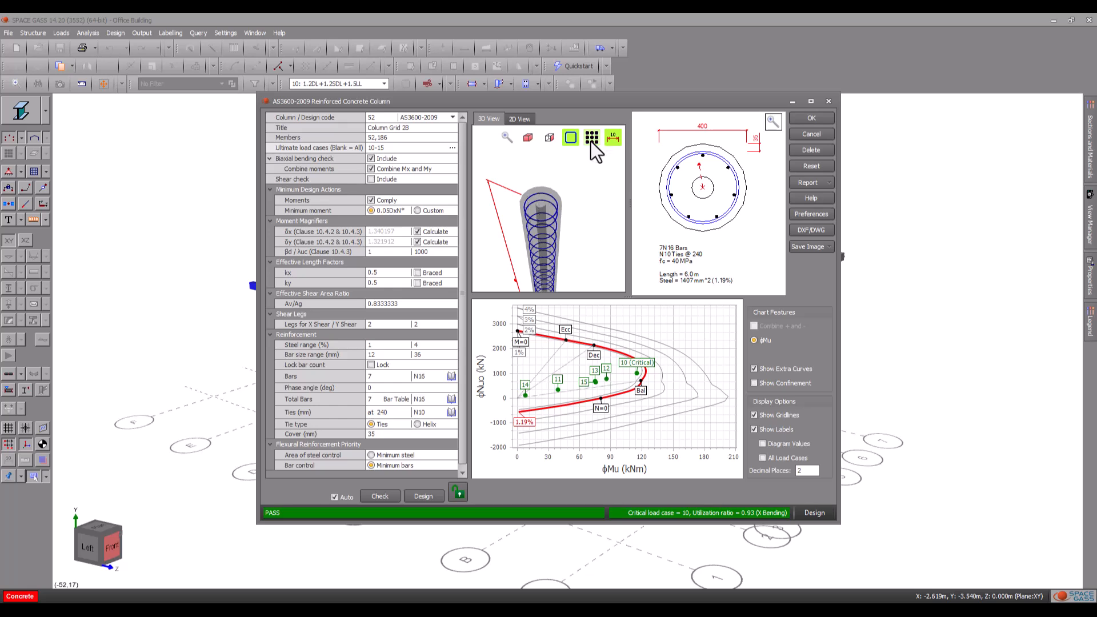
left_click(528, 137)
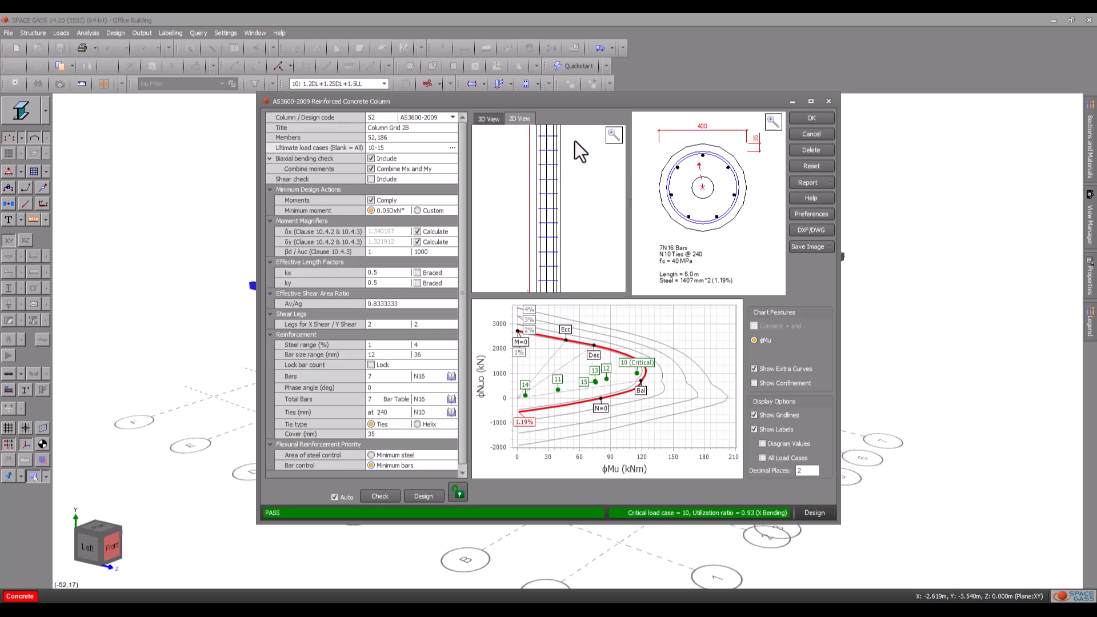
left_click(487, 119)
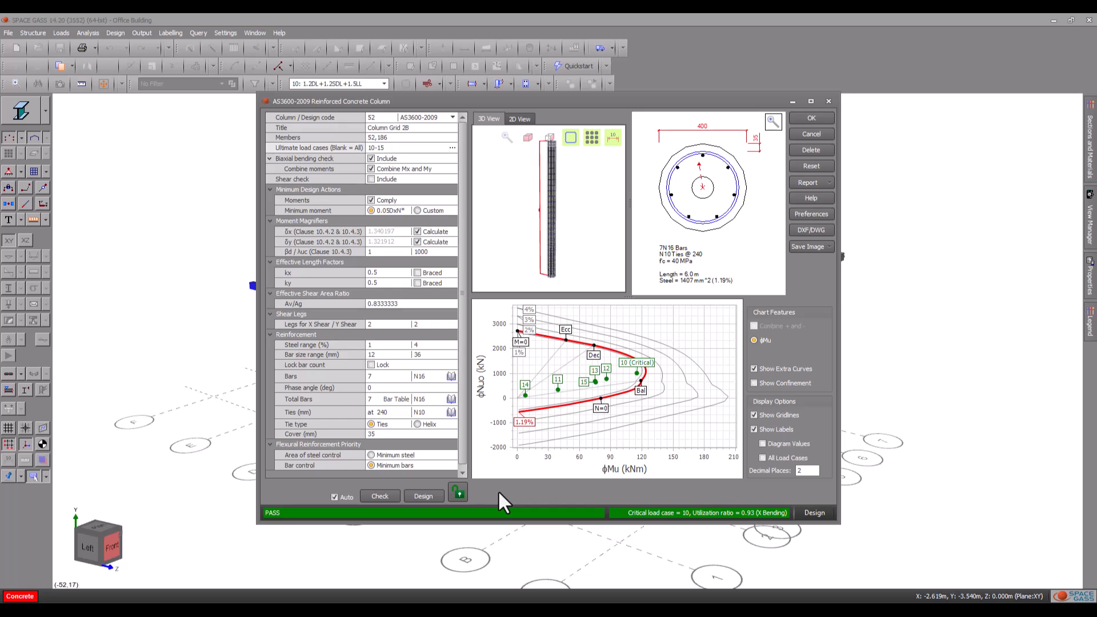
mouse_move(527, 471)
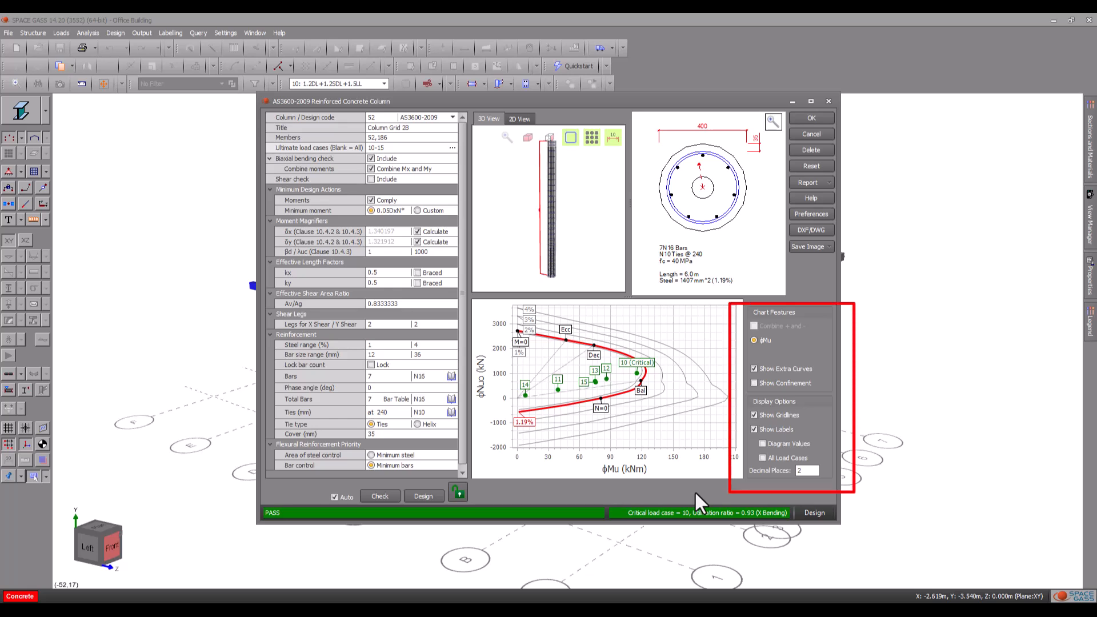
Toggle Diagram Values on and off, then show confinement on the interaction diagram.
left_click(763, 444)
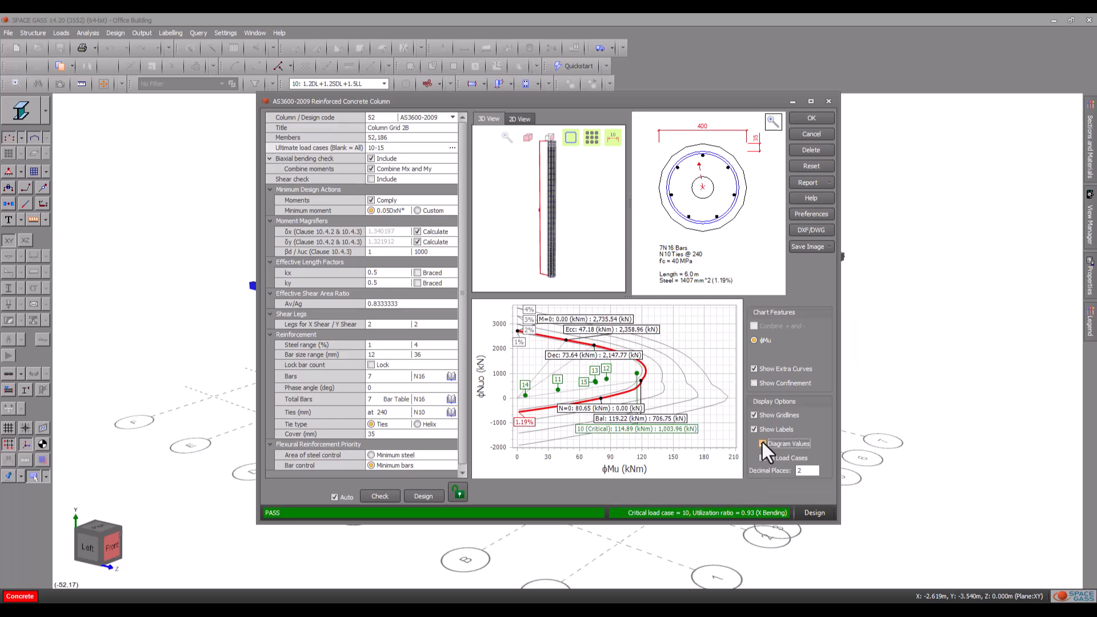
left_click(762, 444)
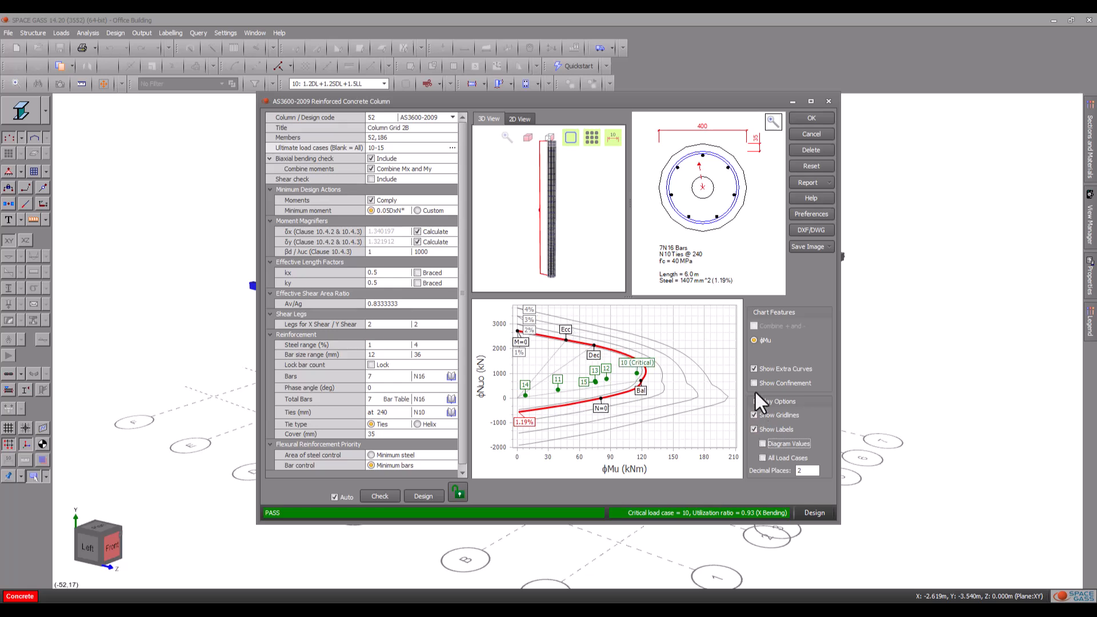
left_click(755, 383)
type("8")
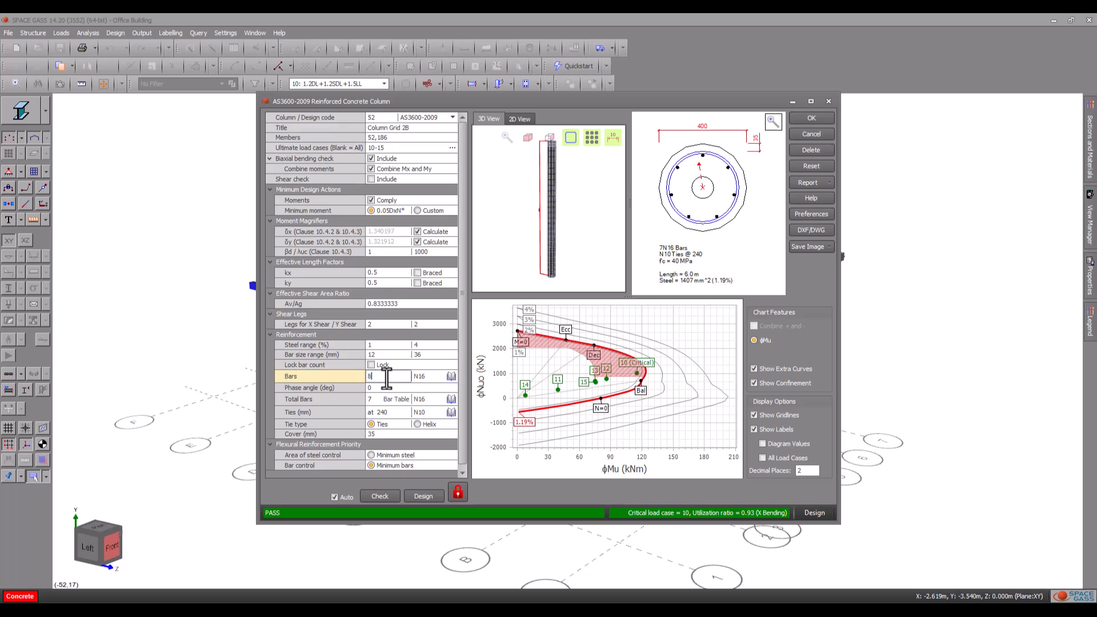
Choose N20 from the bar library for column 52's 8 bars.
left_click(452, 377)
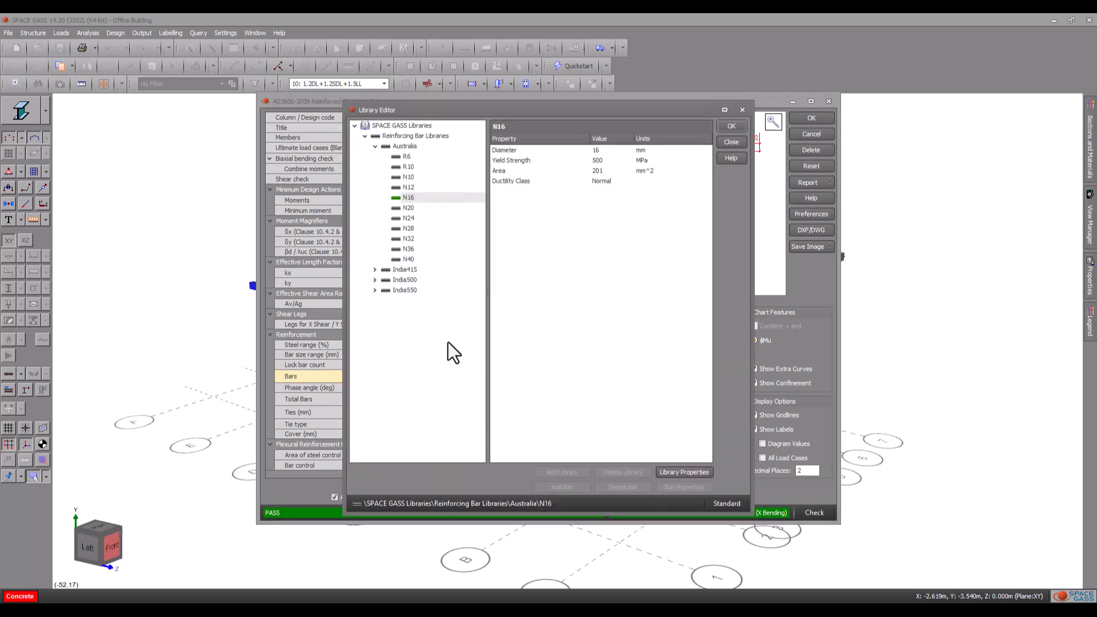
left_click(408, 208)
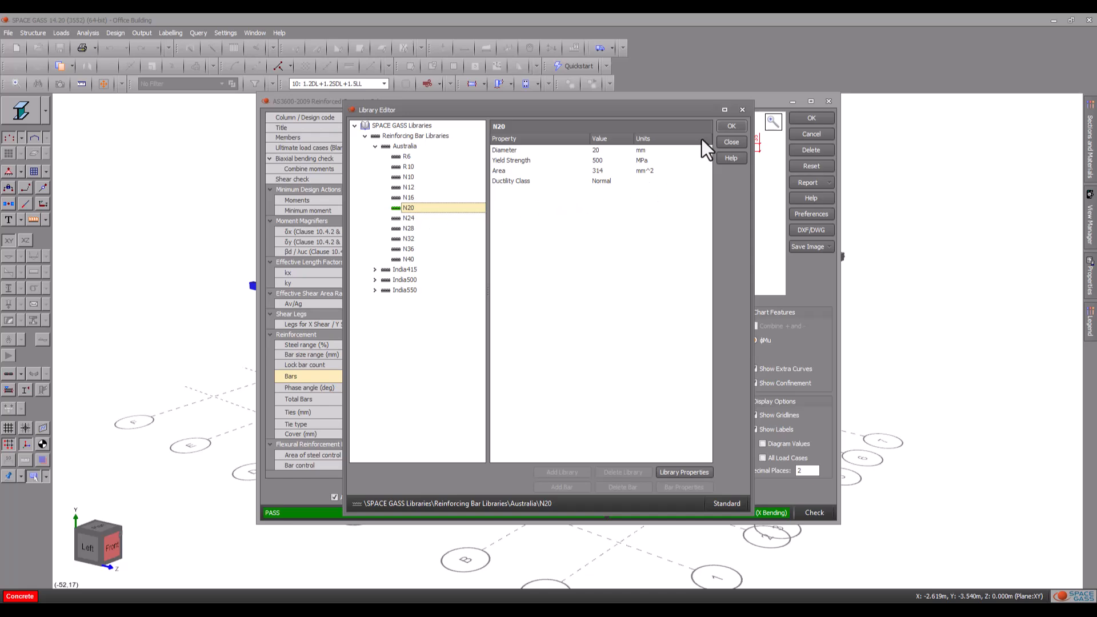
left_click(731, 126)
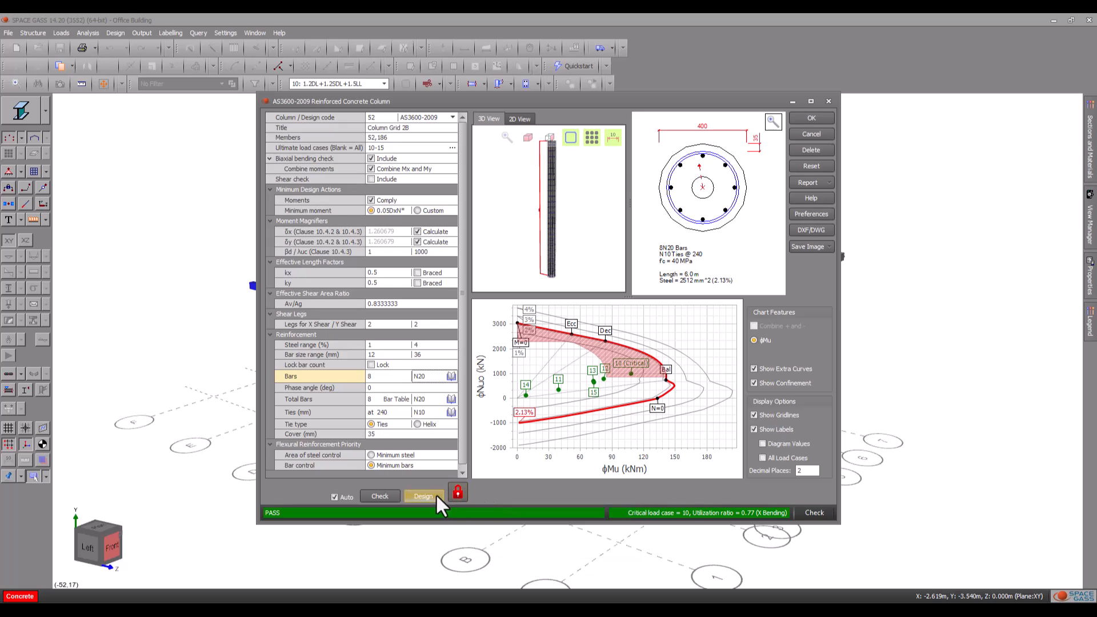
Unlock column 52 and redesign it, restoring 7 N16 bars at utilization 0.93.
left_click(423, 497)
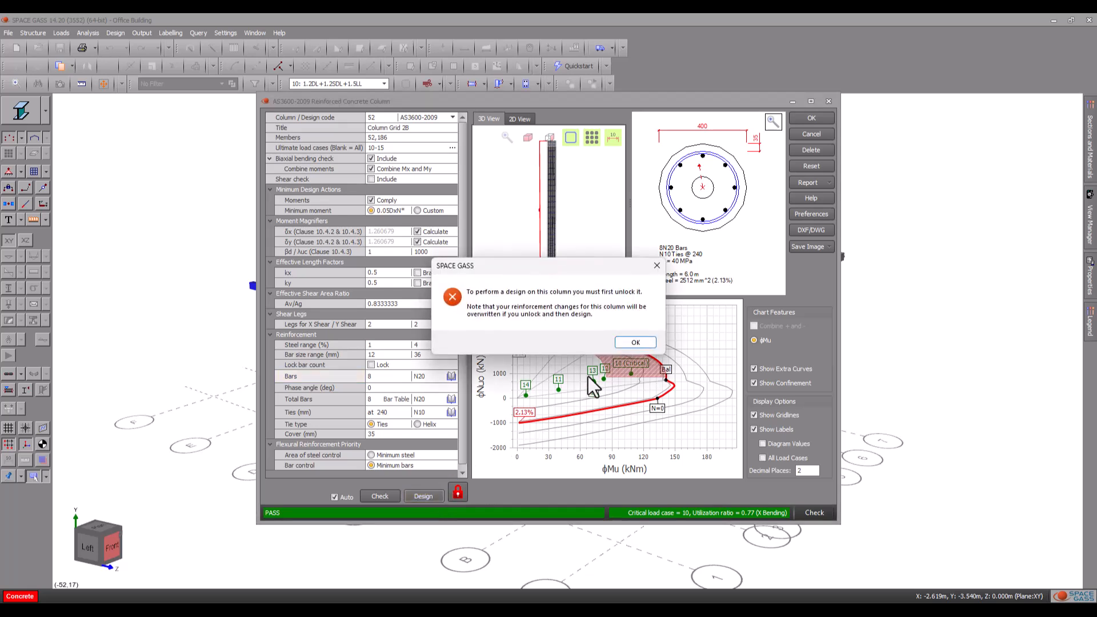
left_click(634, 343)
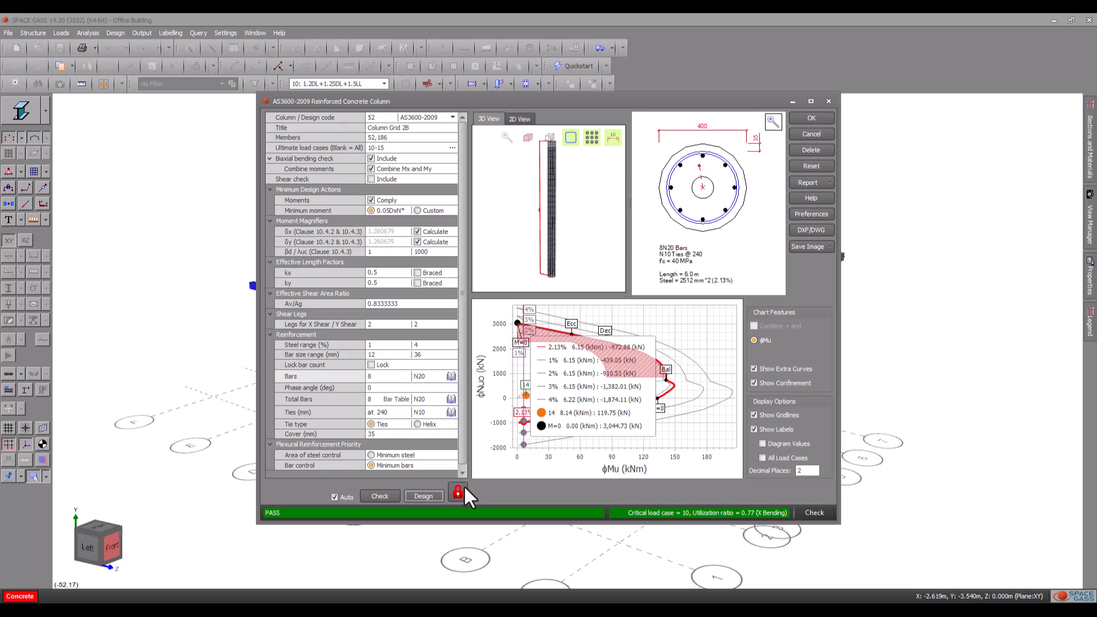
left_click(458, 492)
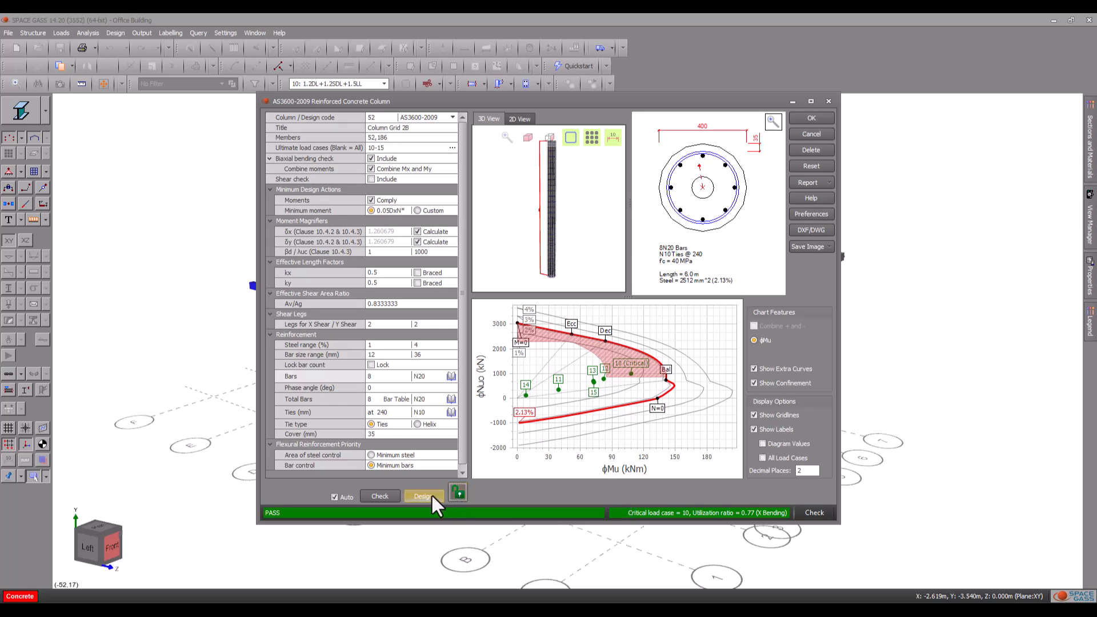
left_click(423, 496)
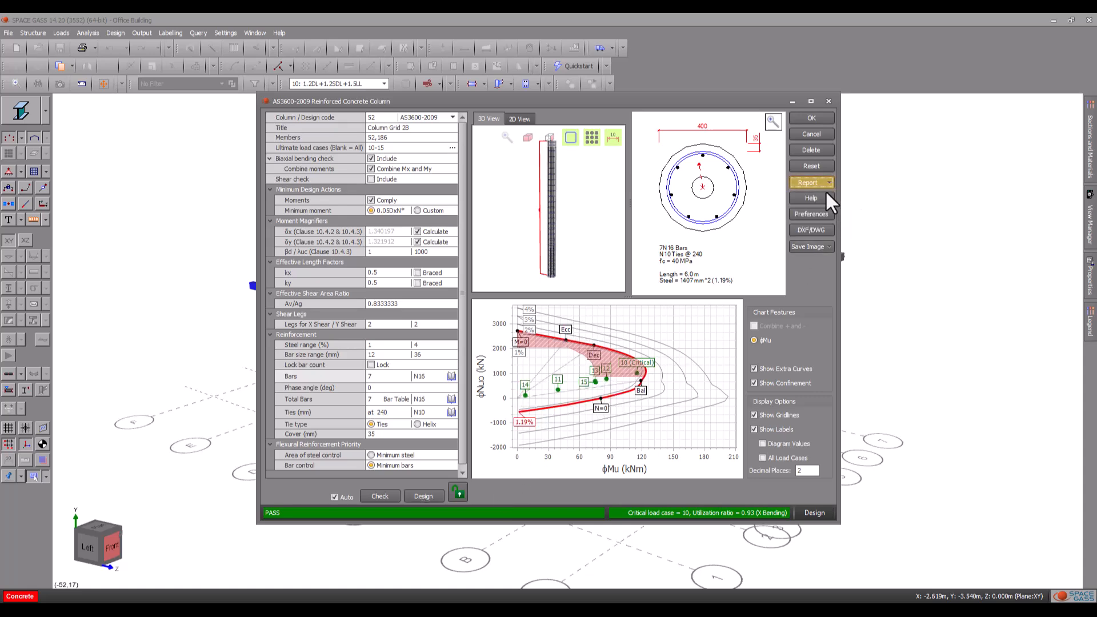
left_click(807, 183)
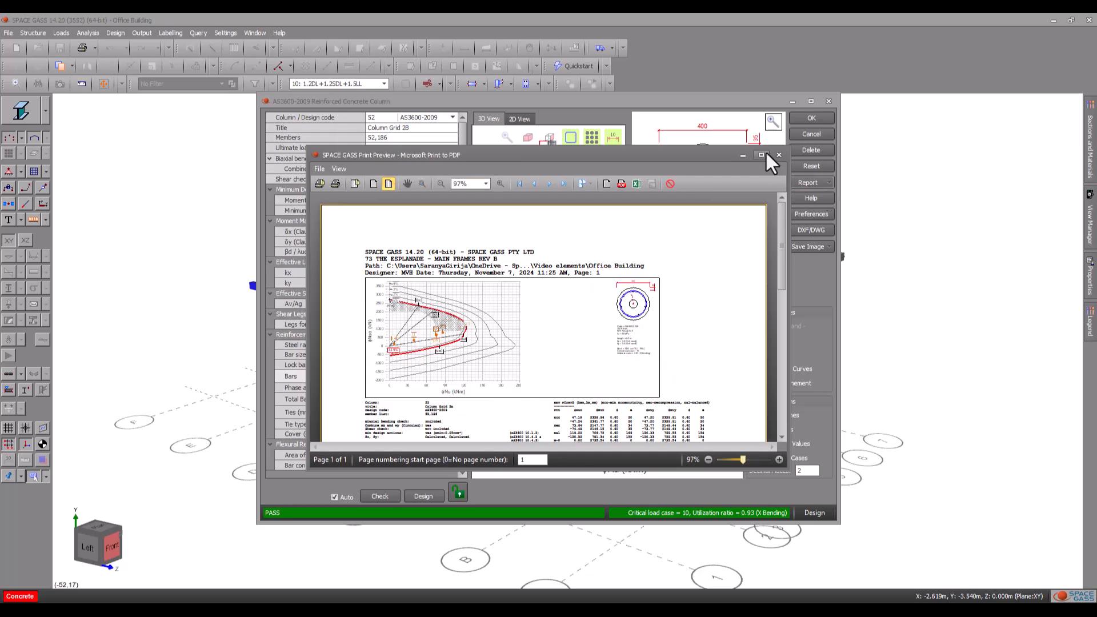
left_click(760, 155)
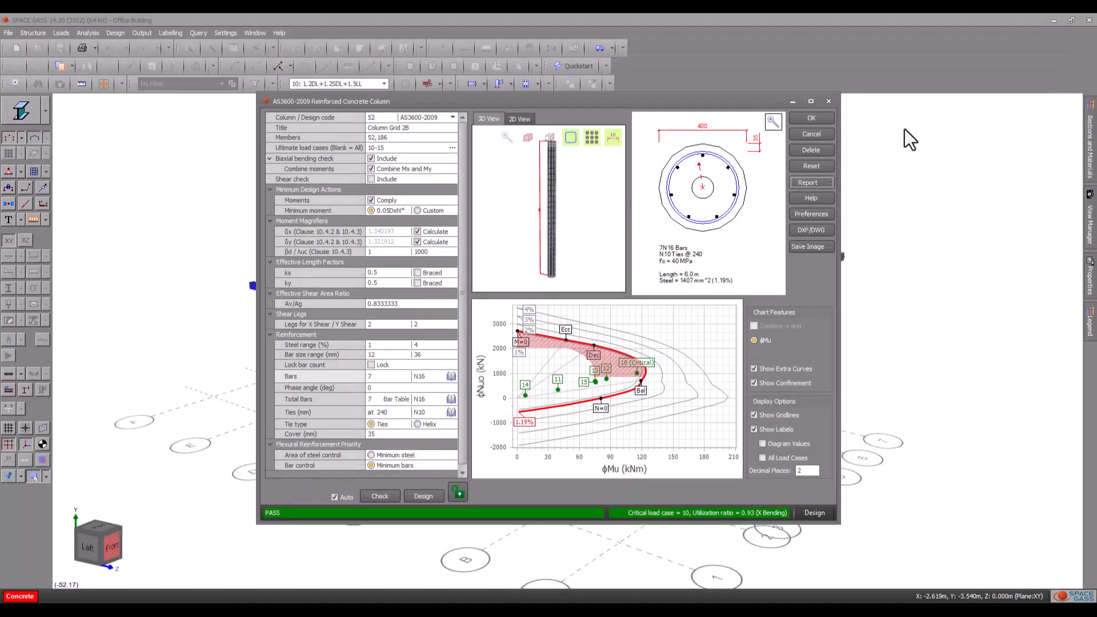
mouse_move(836, 212)
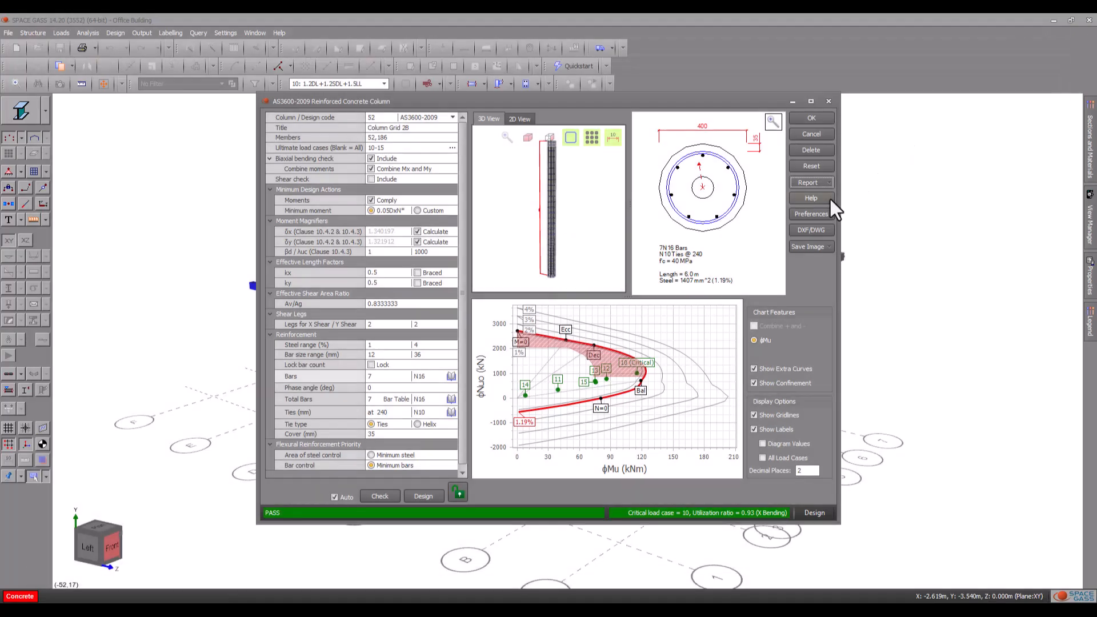
left_click(811, 213)
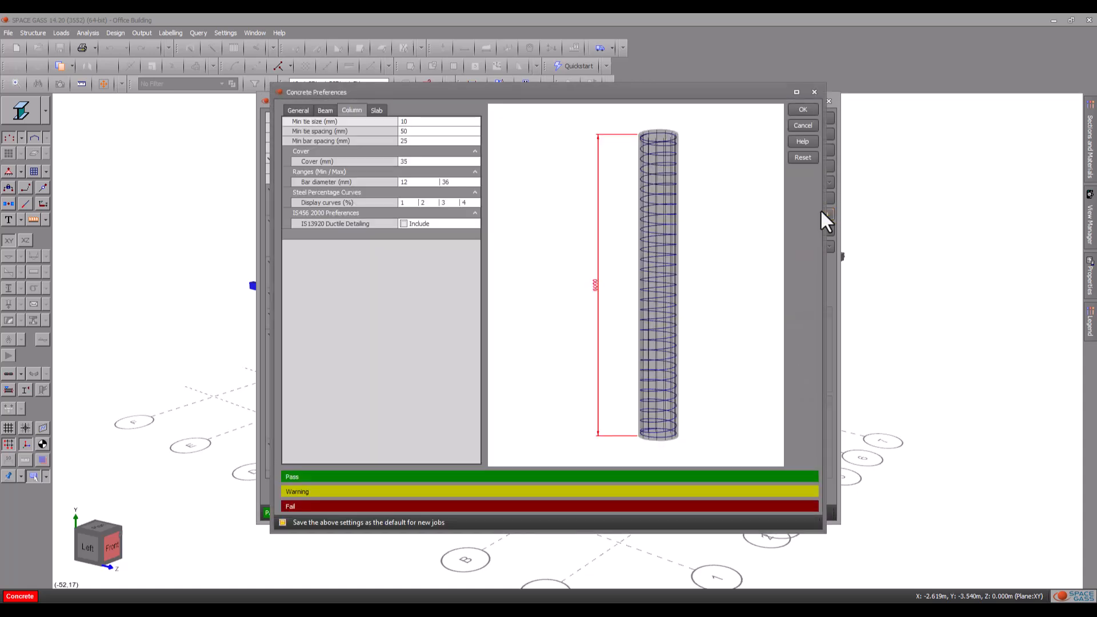
mouse_move(819, 115)
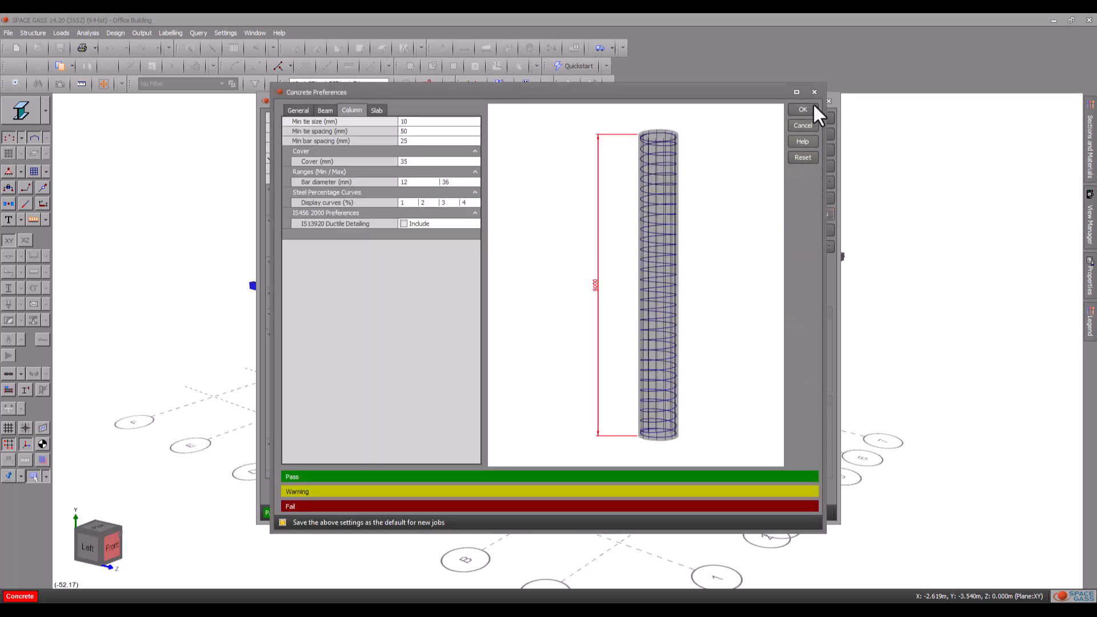
left_click(802, 109)
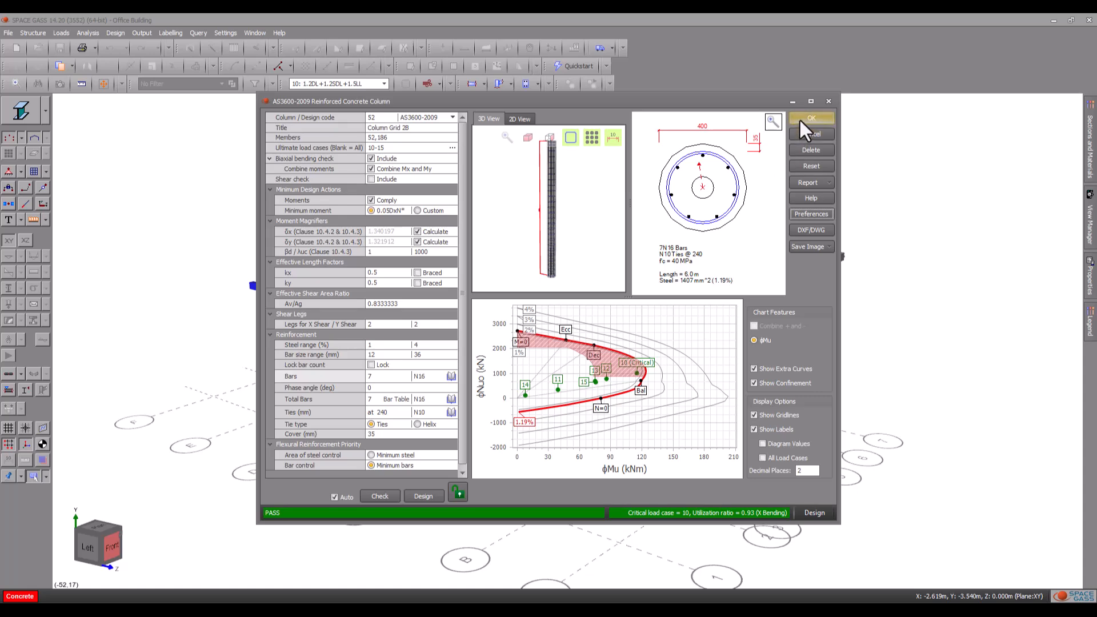
Confirm the circular column design and bring up the concrete design manager listing Column Grid 2B.
left_click(812, 118)
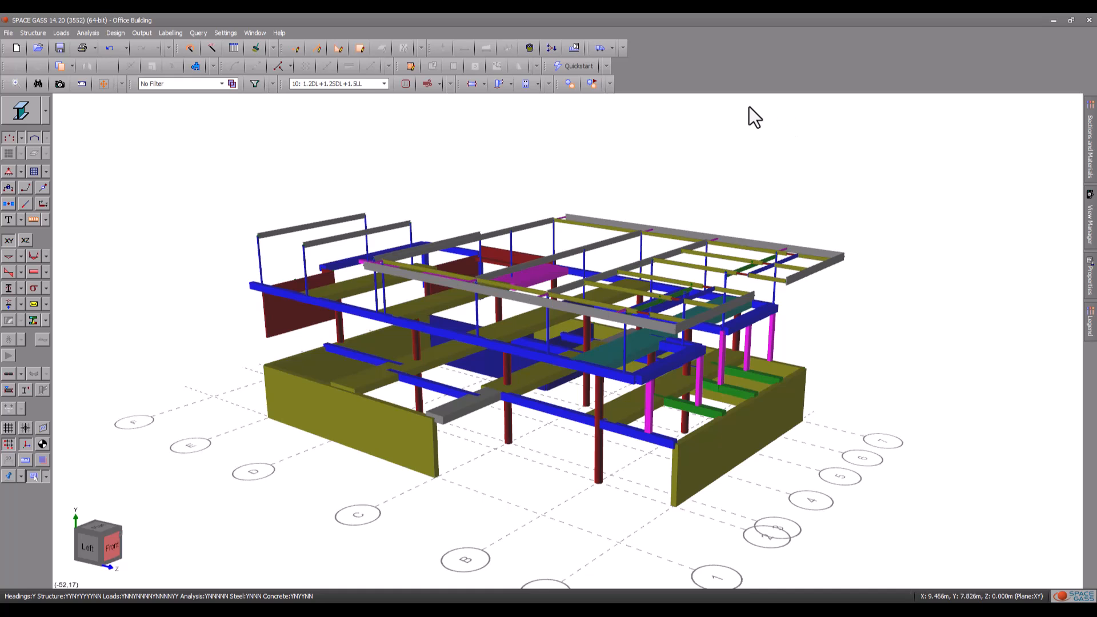
left_click(525, 84)
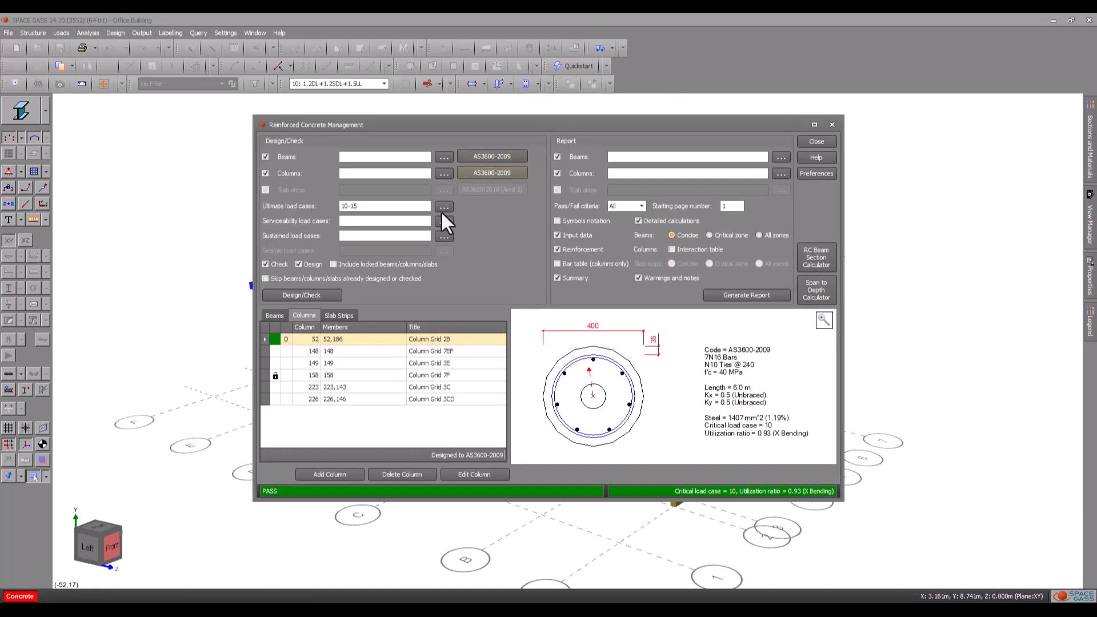
Browse beams and columns, view column 148's section, and tick Interaction table for the report.
left_click(274, 315)
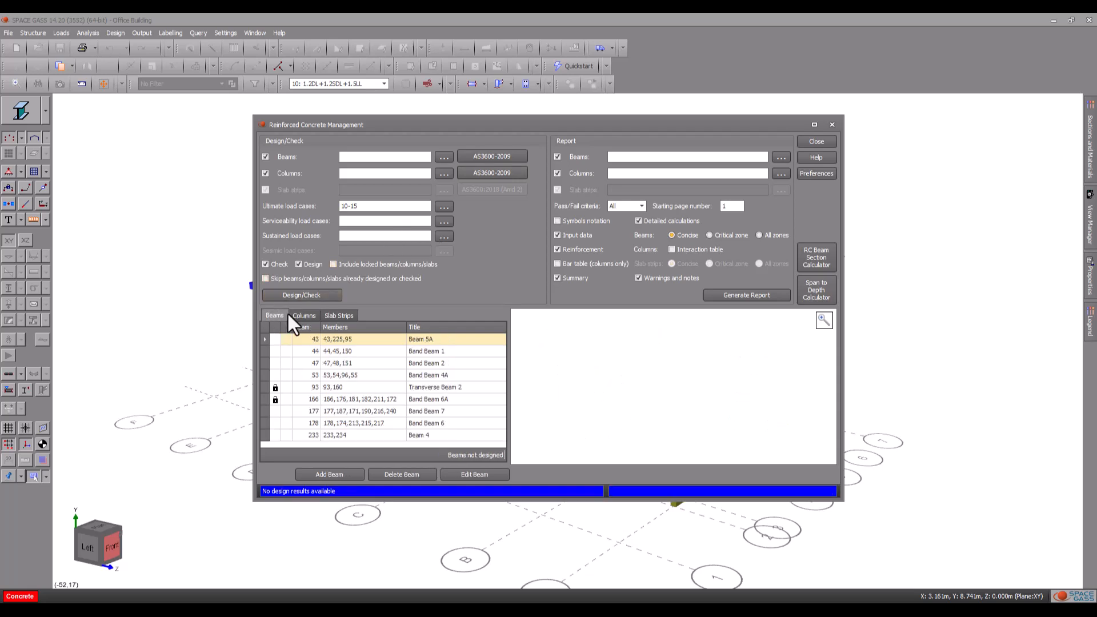
left_click(303, 315)
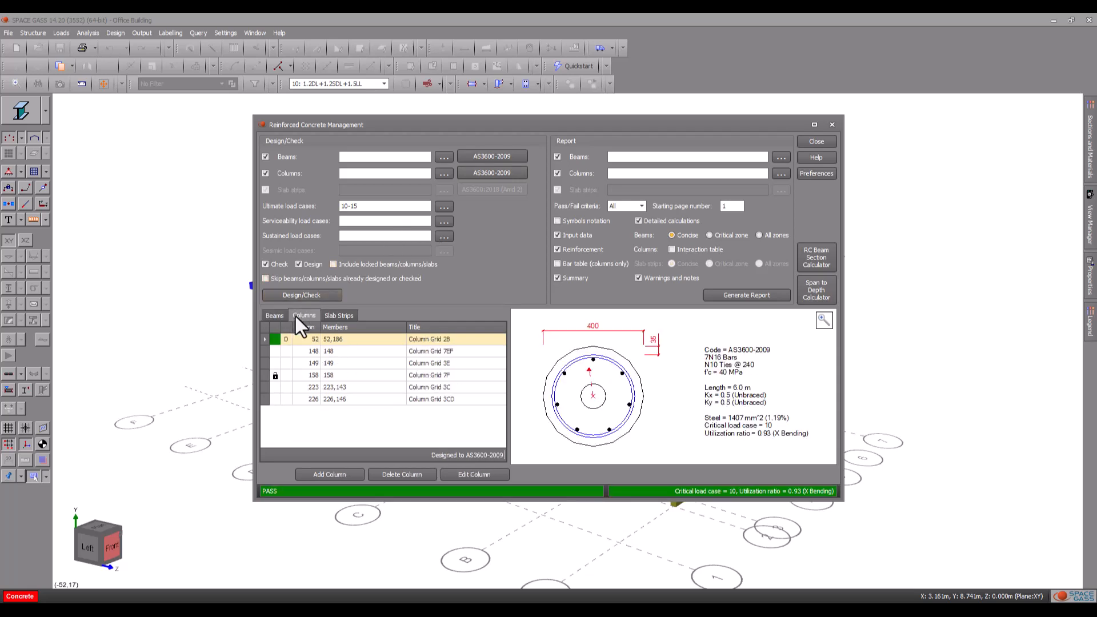
left_click(336, 351)
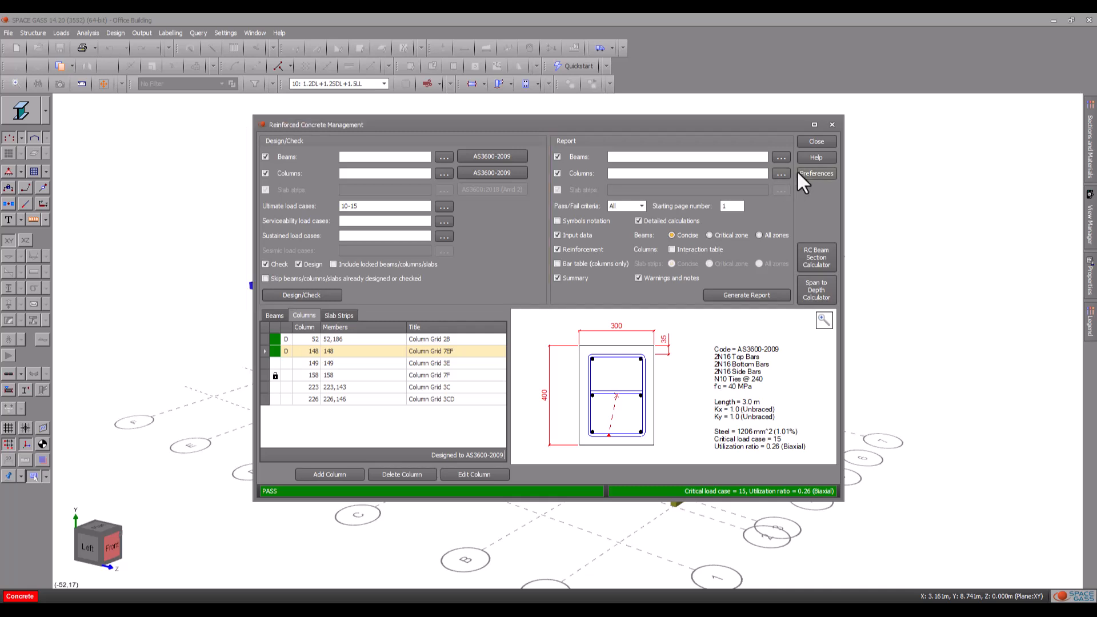
left_click(817, 173)
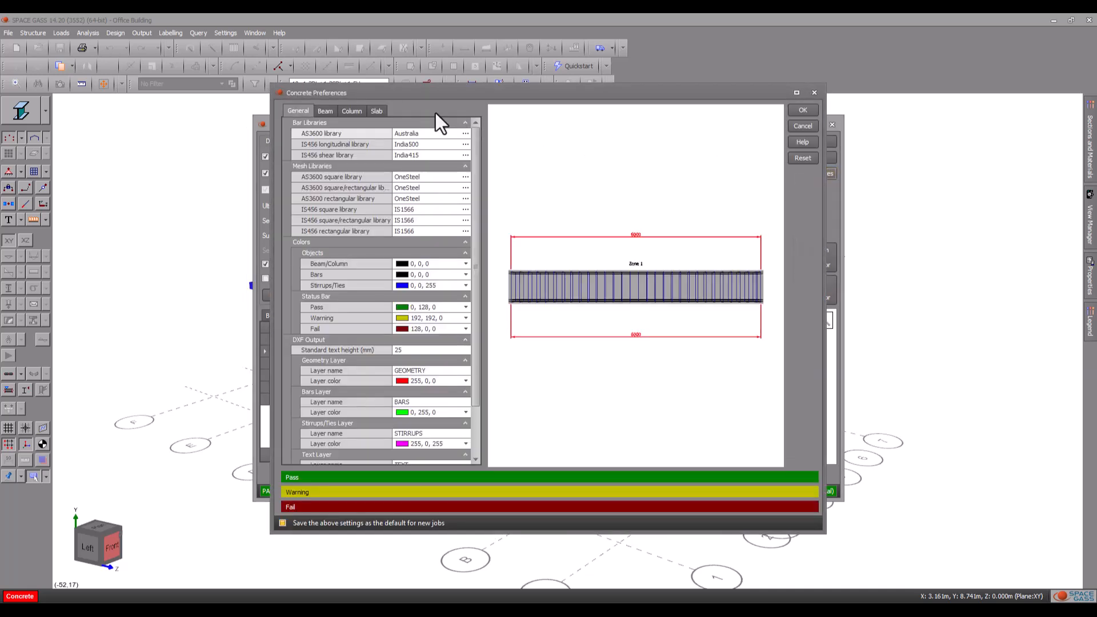
left_click(352, 111)
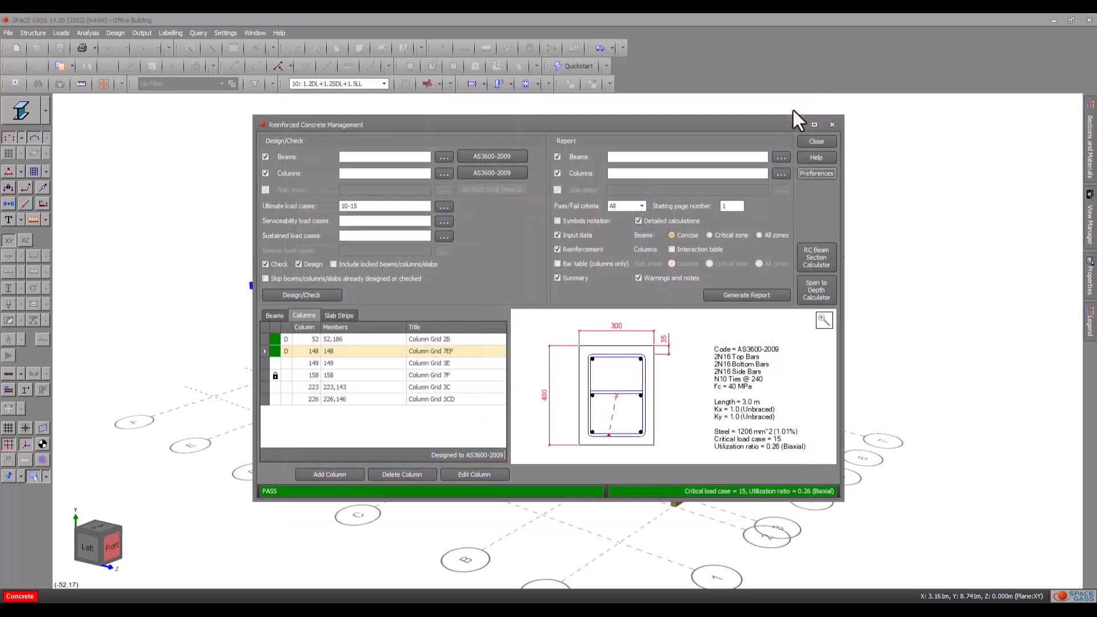
left_click(671, 249)
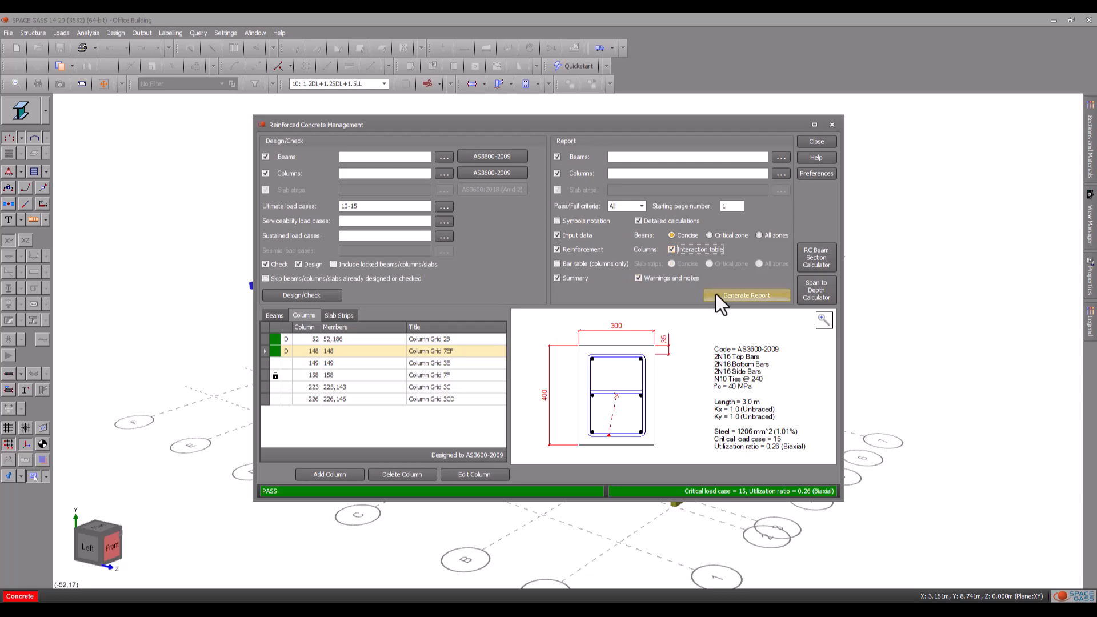
Generate the concrete report, review column 52's calculations, then close the viewer and manager.
left_click(745, 295)
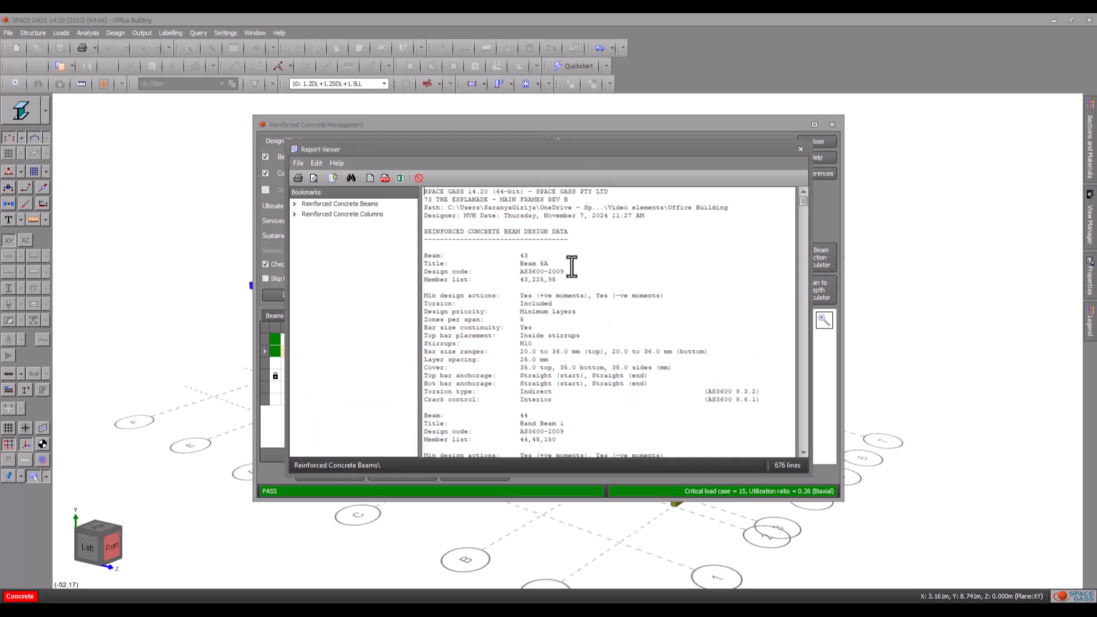
left_click(343, 213)
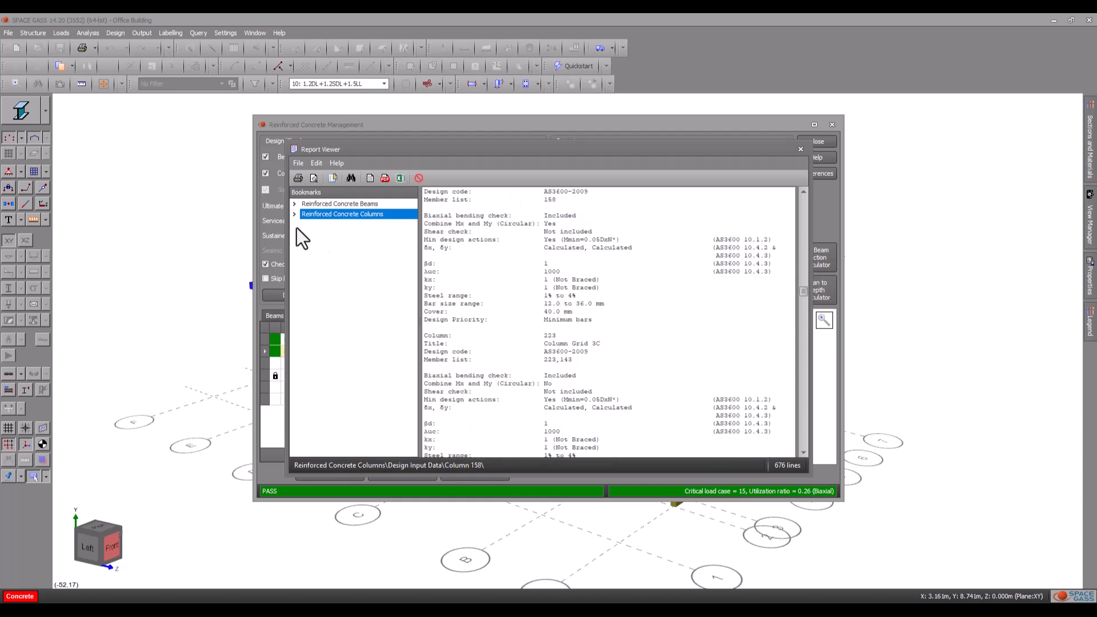
left_click(295, 214)
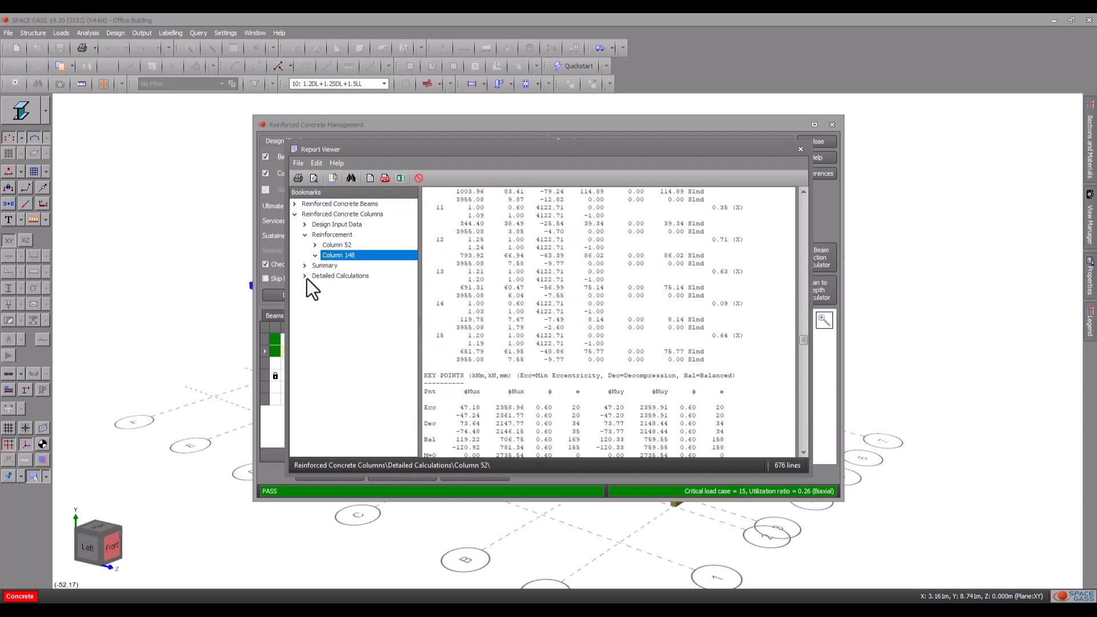
left_click(337, 285)
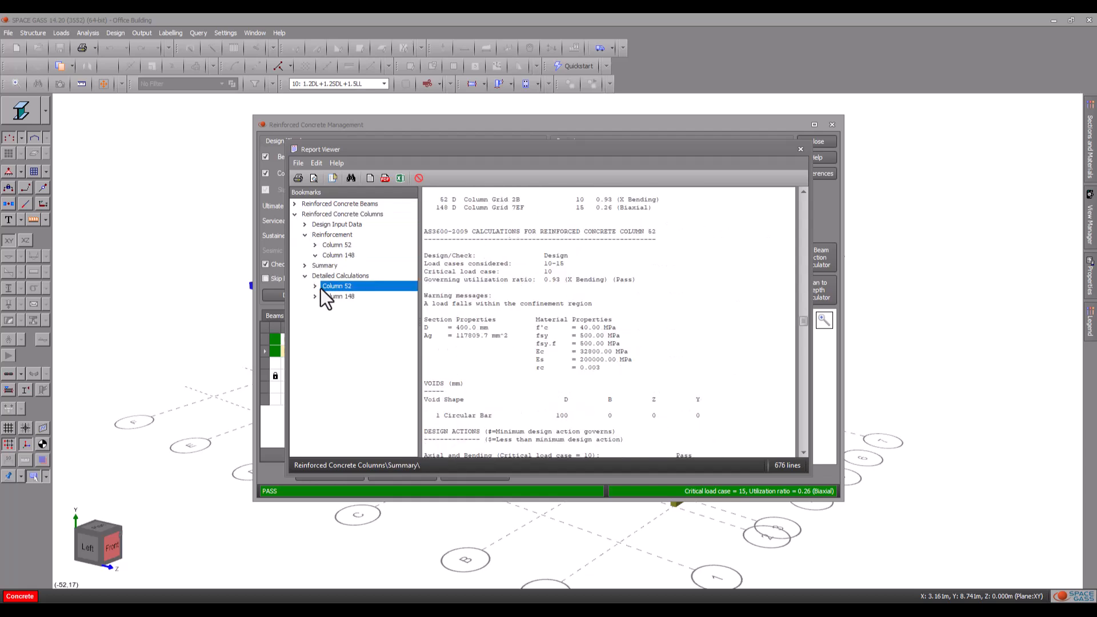
left_click(801, 149)
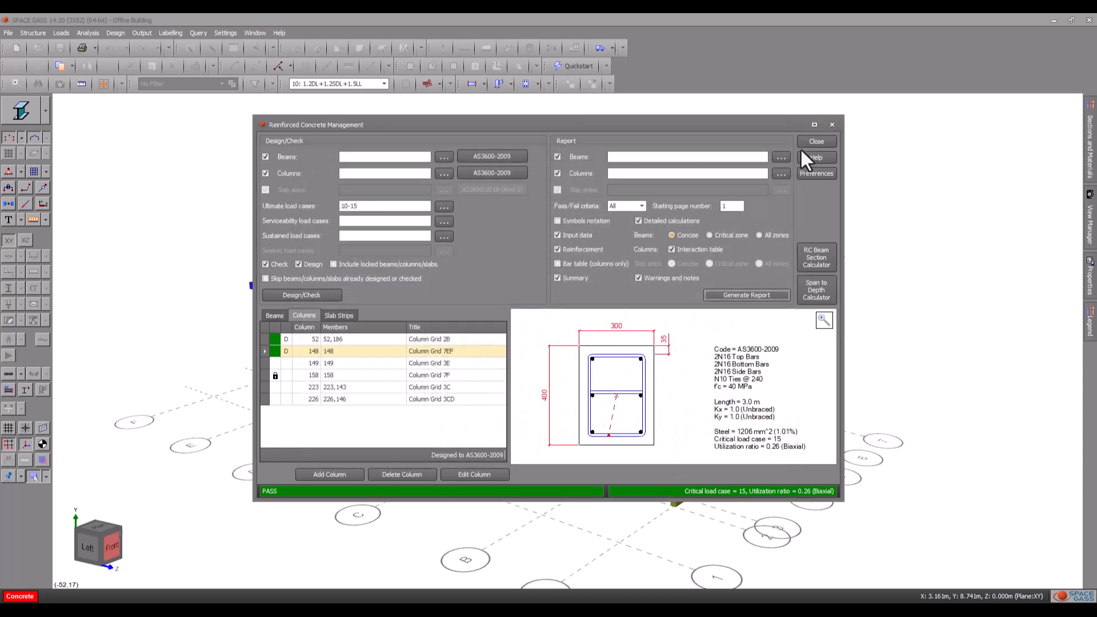
left_click(816, 141)
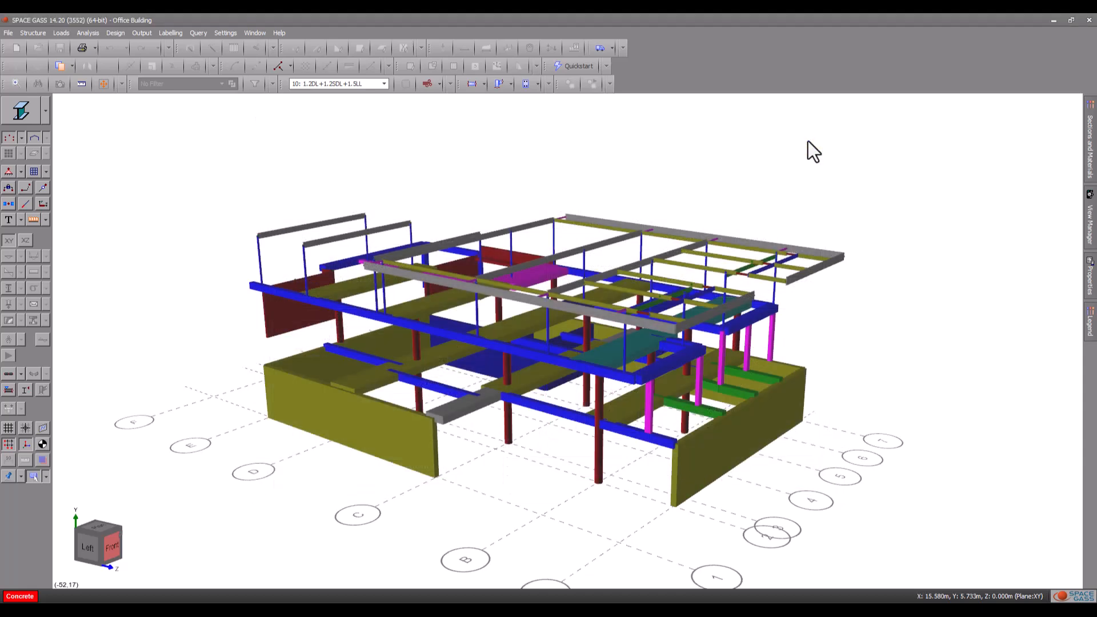